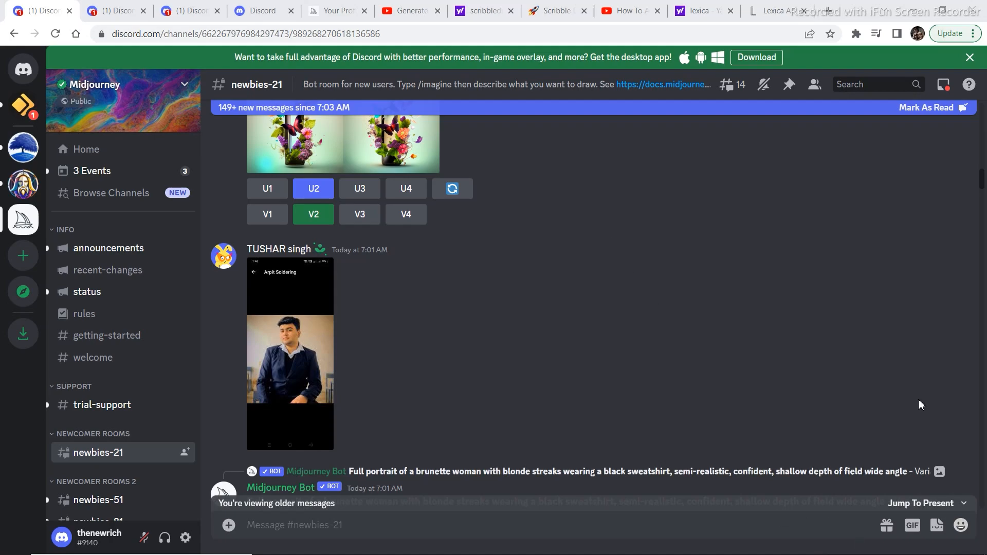
# Return to the Yahoo results for 'lexica' and open the lexica.art site
pyautogui.scroll(-3)
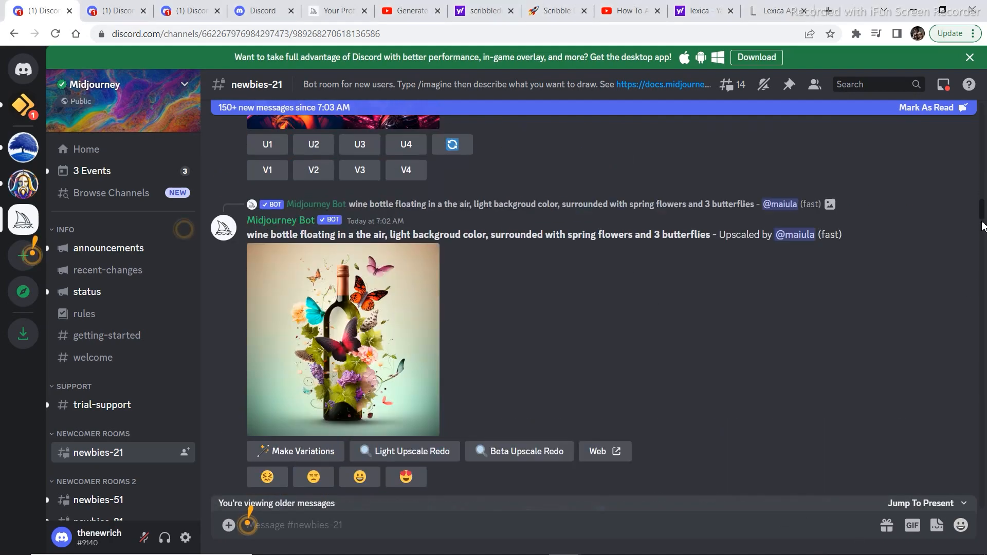
pyautogui.scroll(-3)
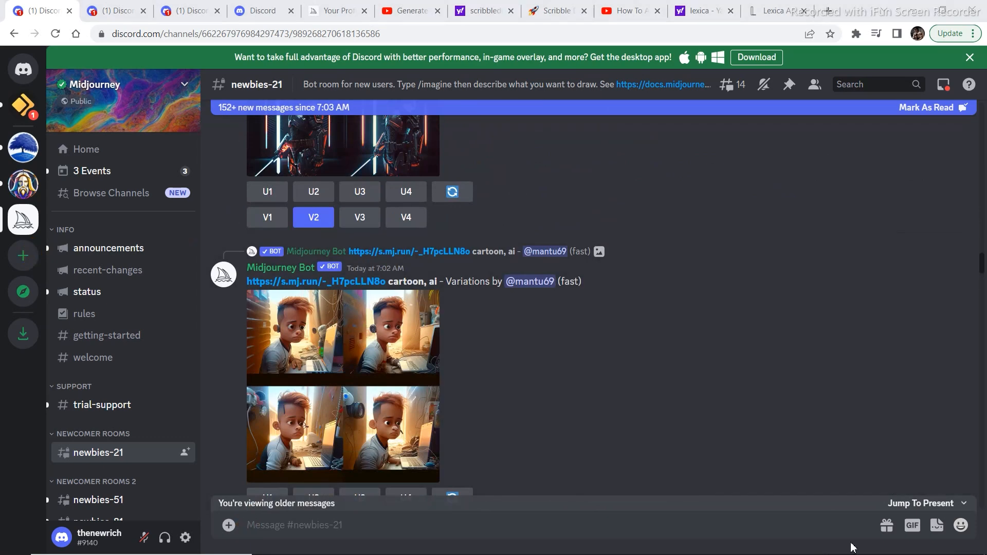
pyautogui.moveTo(853, 546)
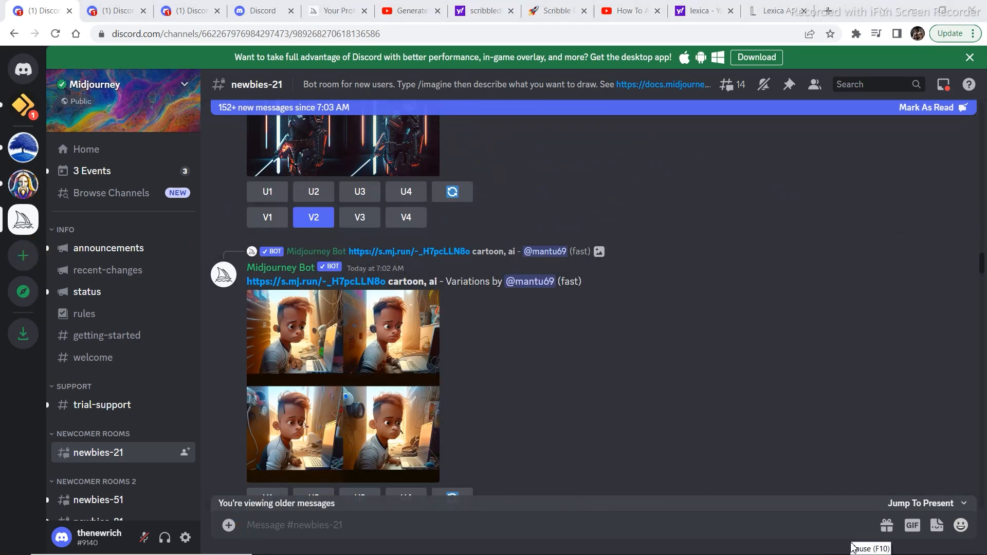
pyautogui.moveTo(851, 547)
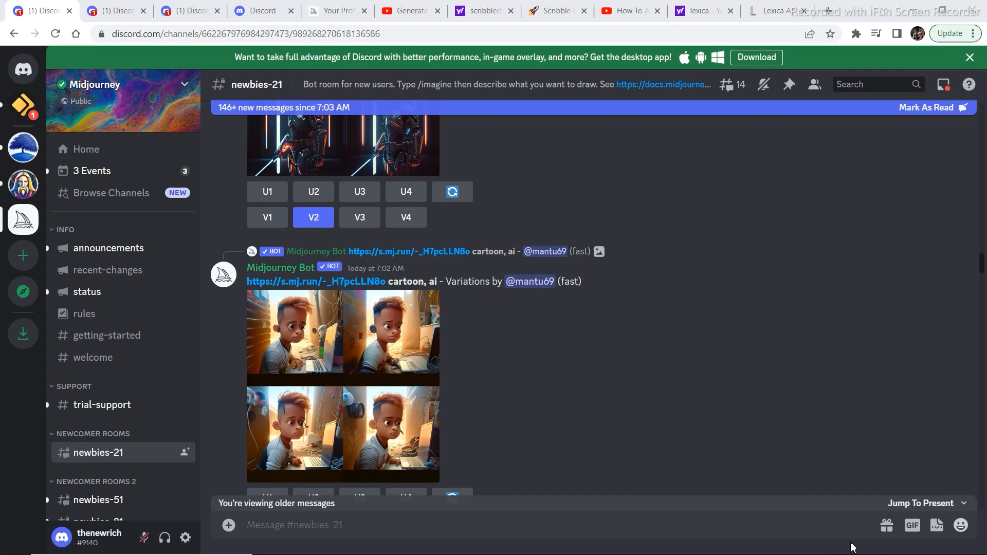
pyautogui.moveTo(851, 547)
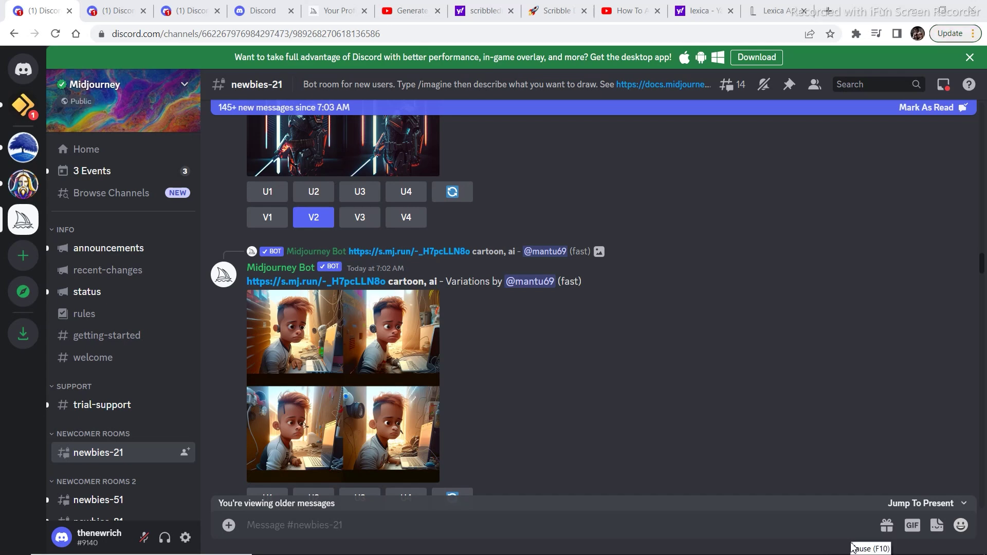
pyautogui.moveTo(852, 546)
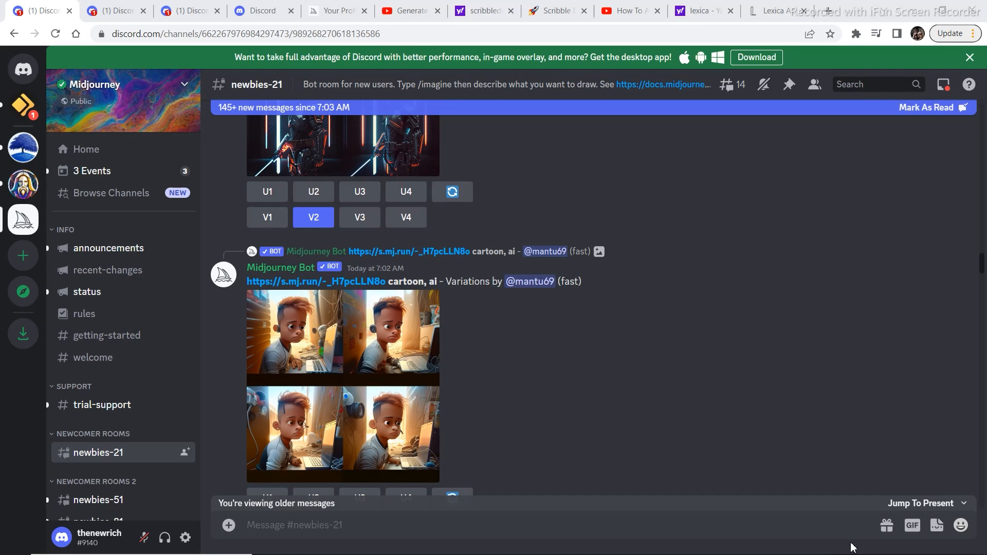
pyautogui.moveTo(852, 547)
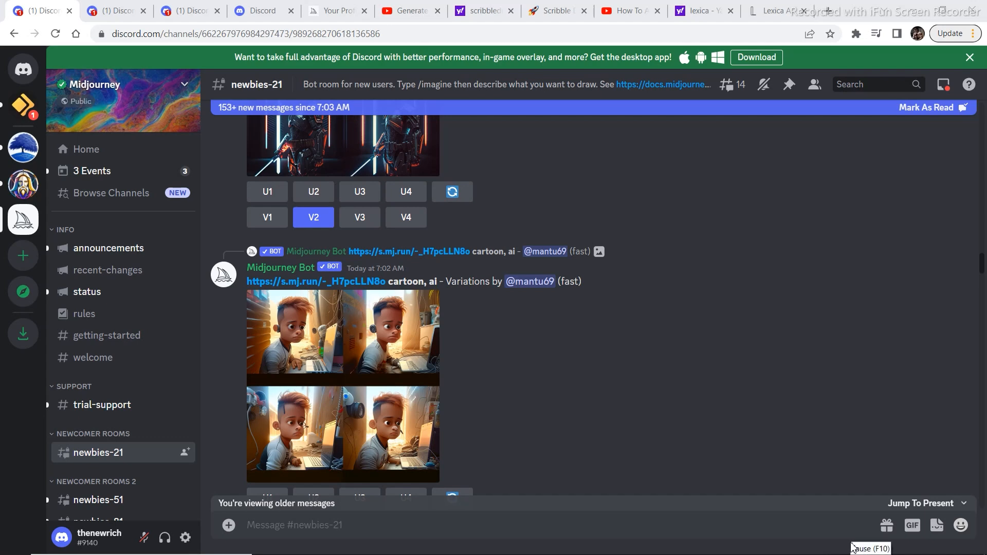
pyautogui.moveTo(852, 547)
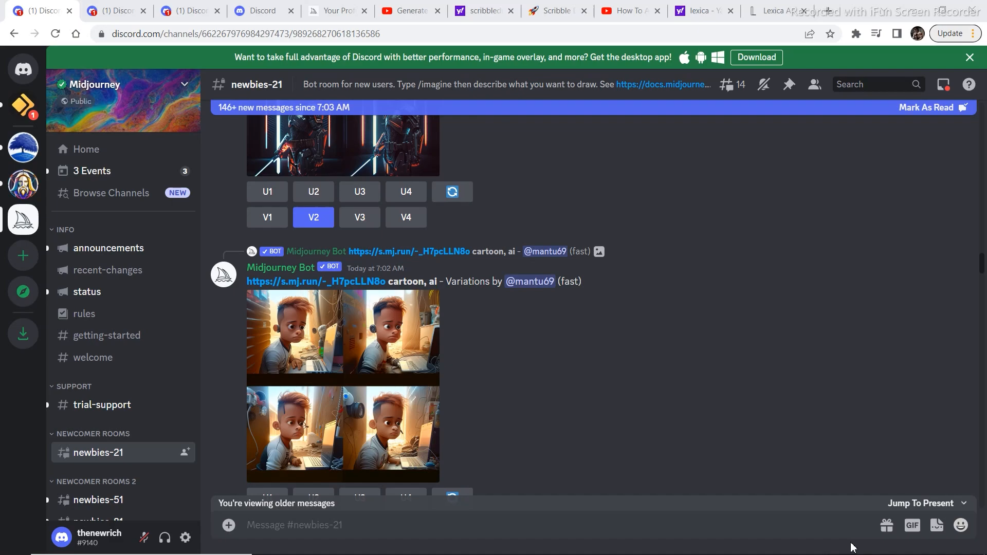
pyautogui.click(699, 11)
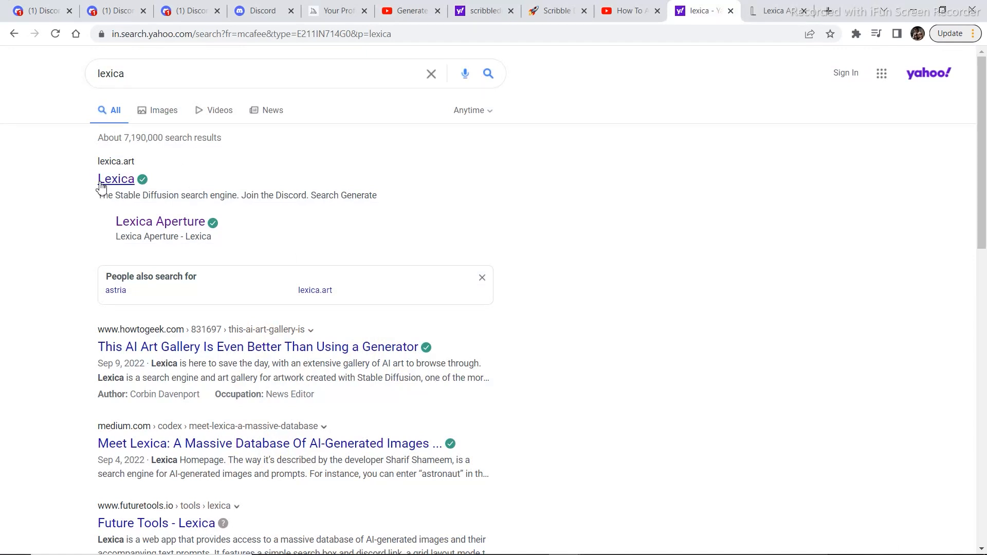
pyautogui.click(116, 180)
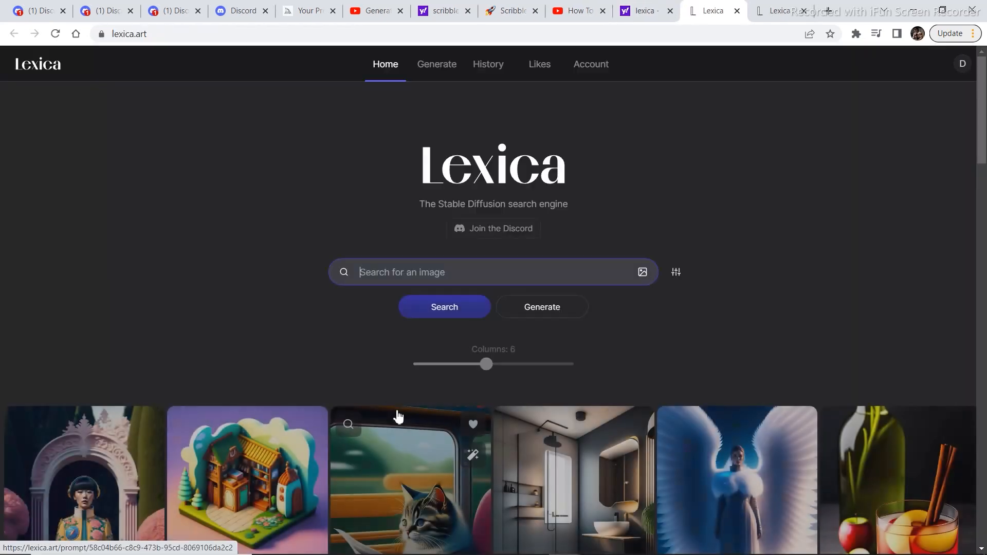
pyautogui.moveTo(724, 382)
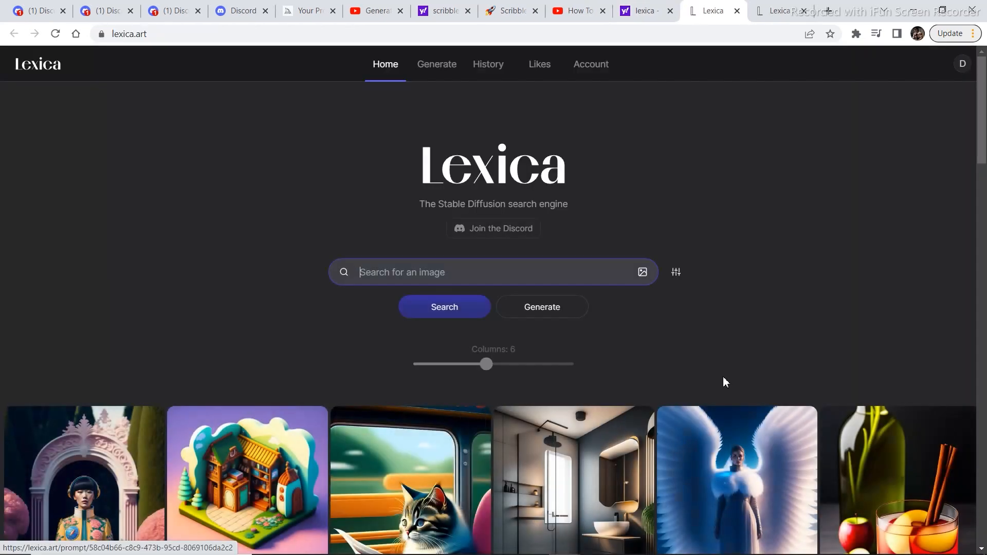
pyautogui.moveTo(937, 171)
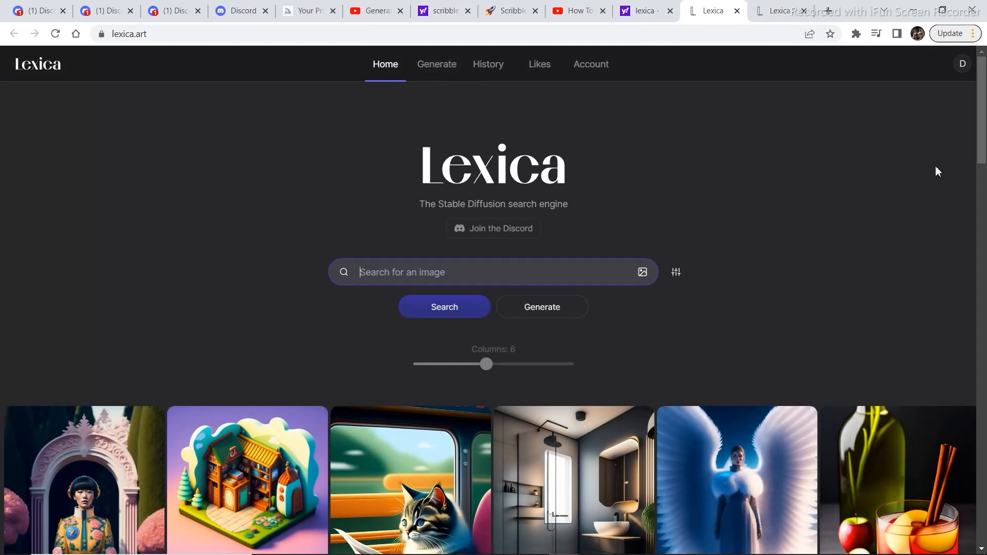
pyautogui.scroll(-3)
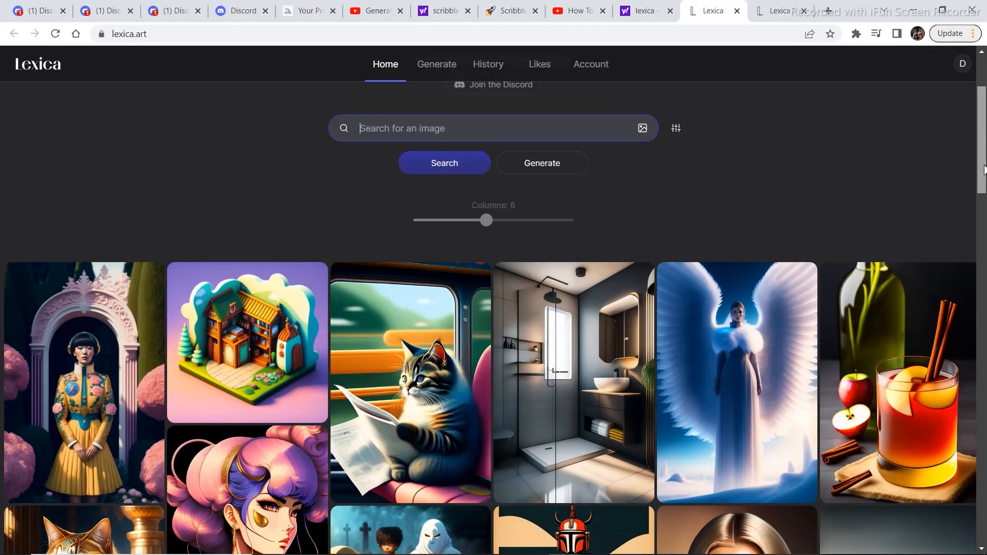
pyautogui.scroll(-3)
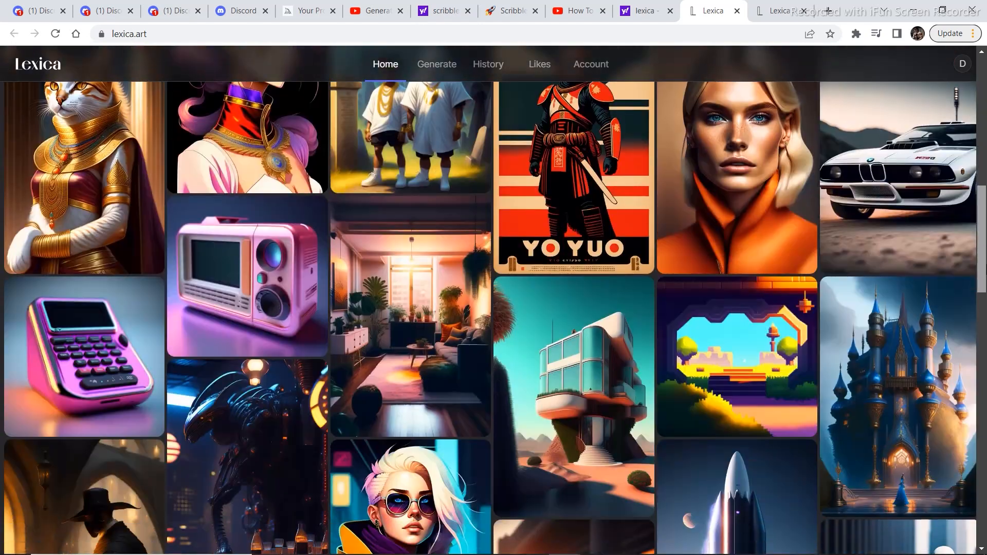
pyautogui.scroll(-3)
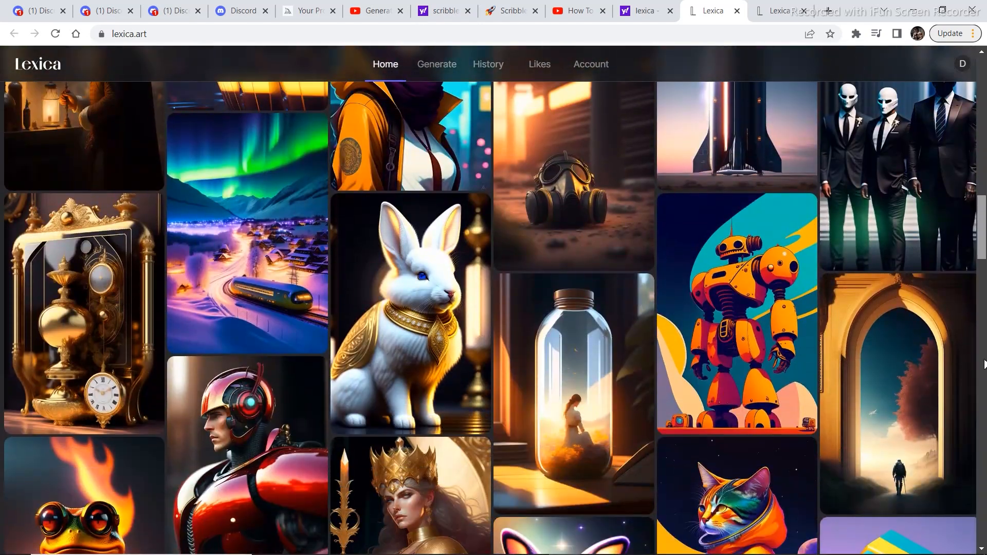
pyautogui.scroll(-3)
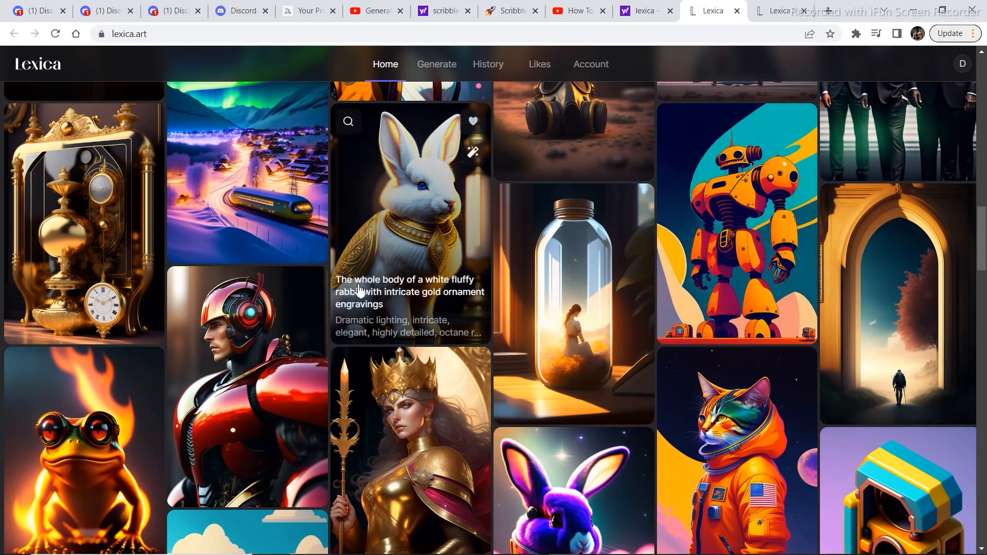
pyautogui.moveTo(357, 295)
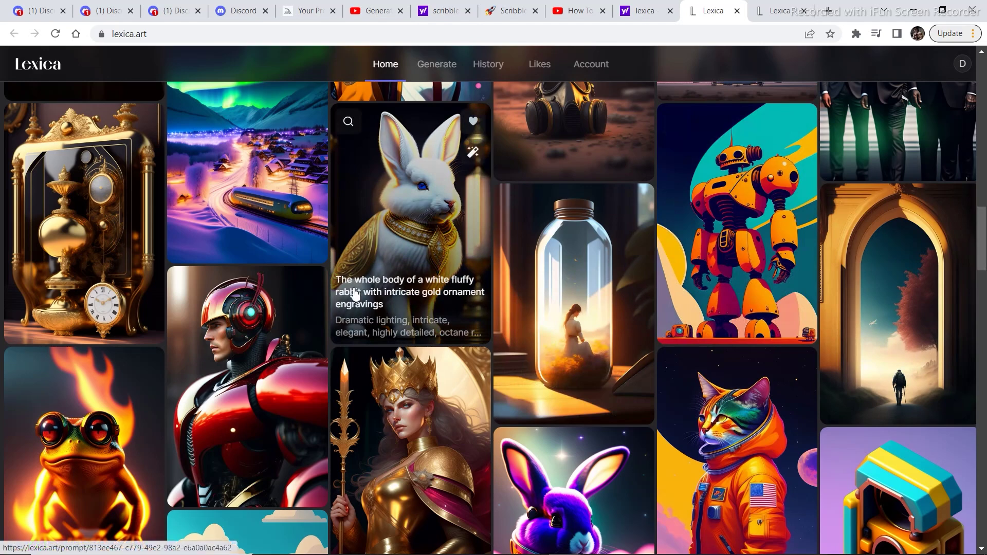
pyautogui.moveTo(841, 535)
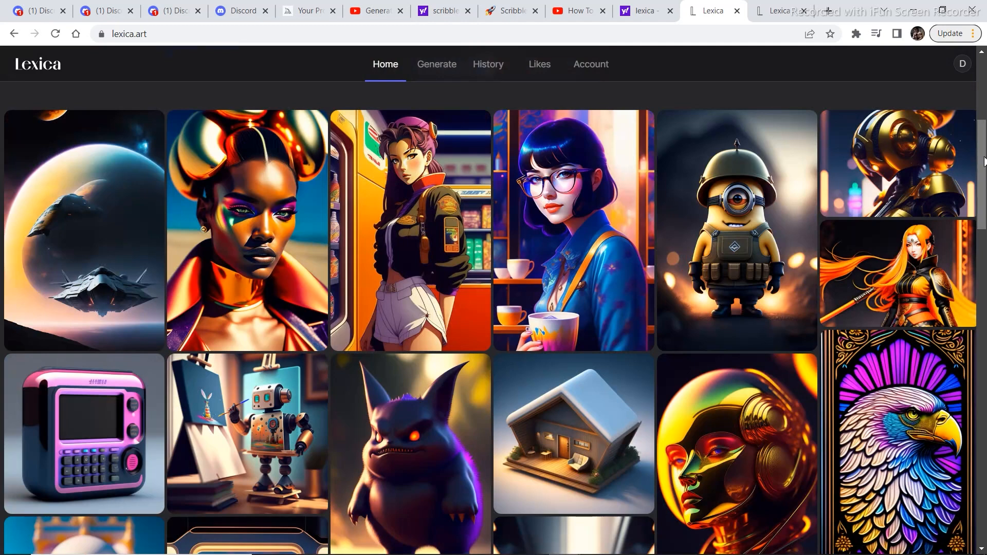
pyautogui.moveTo(246, 196)
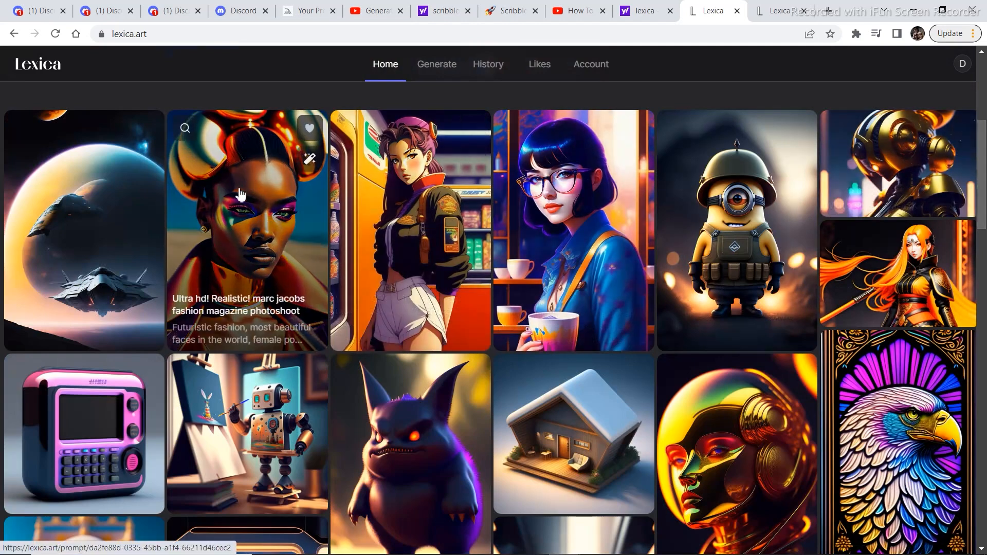
pyautogui.moveTo(217, 244)
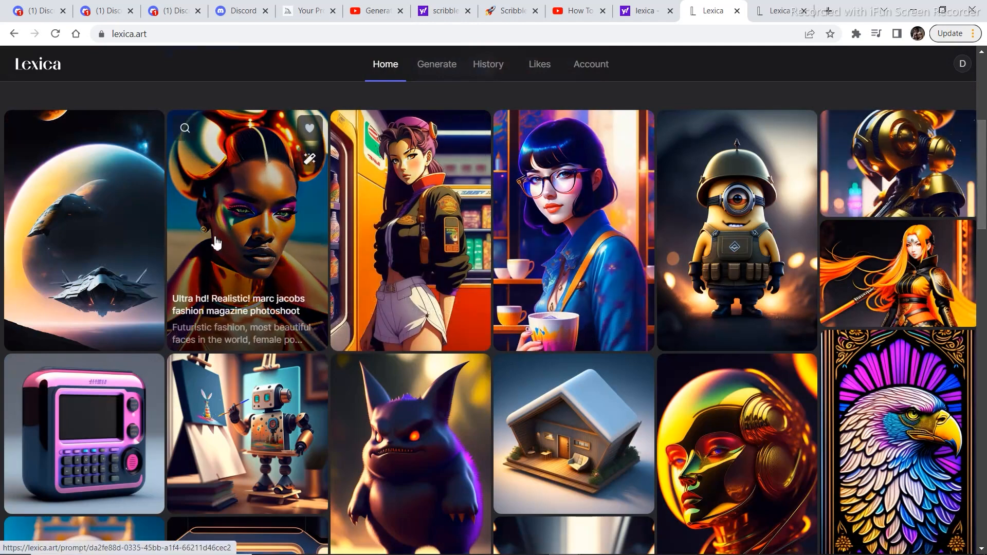
# Open the chrome fashion portrait's details, copy its prompt, and close the popup
pyautogui.click(247, 231)
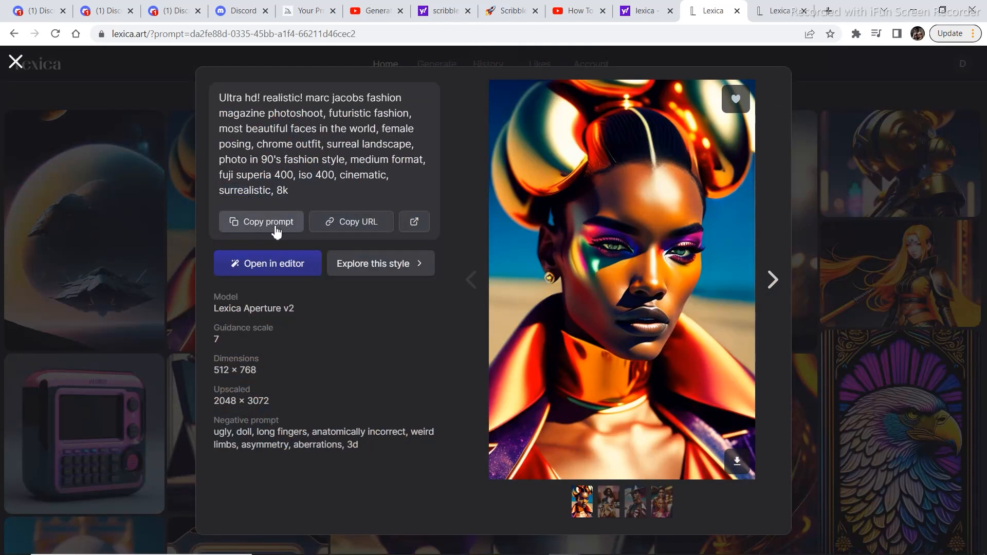
pyautogui.moveTo(162, 222)
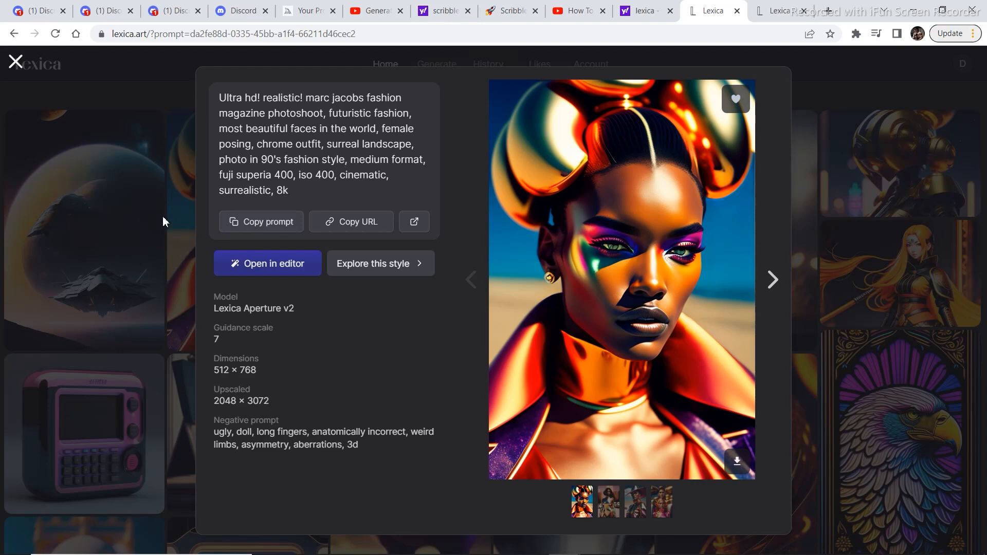
pyautogui.click(14, 62)
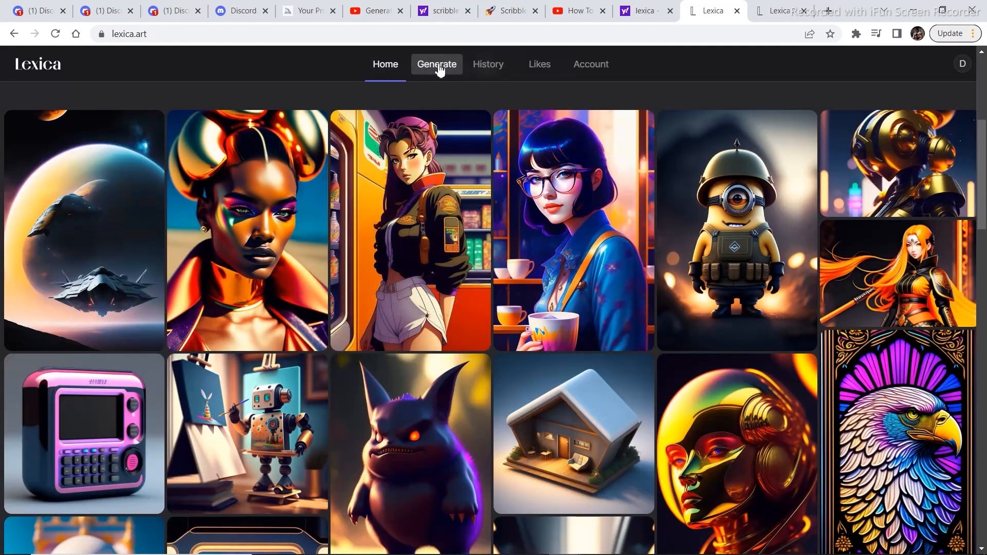
# On Generate, remove 'fuji superia' and 'futuristic fashion' from the pasted fashion prompt
pyautogui.click(437, 64)
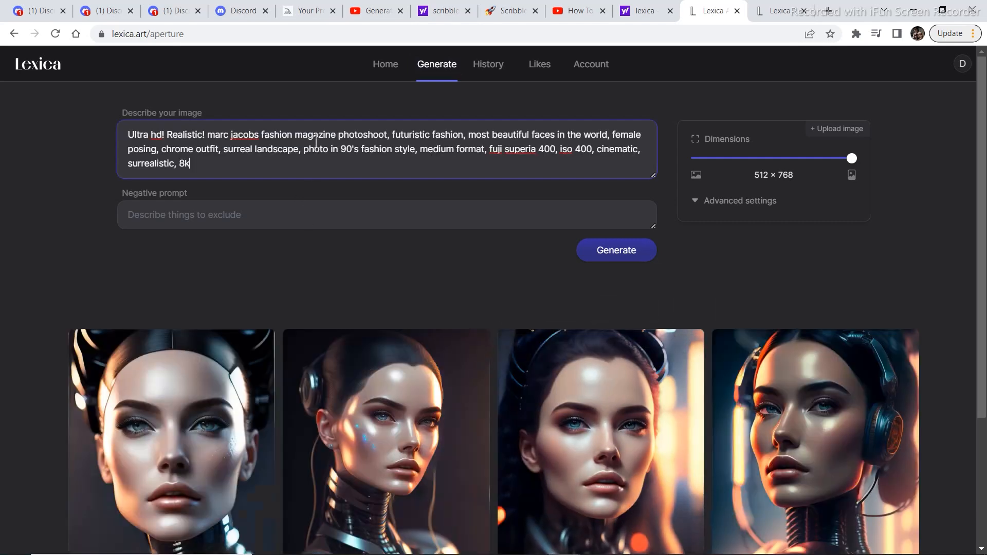
pyautogui.click(556, 149)
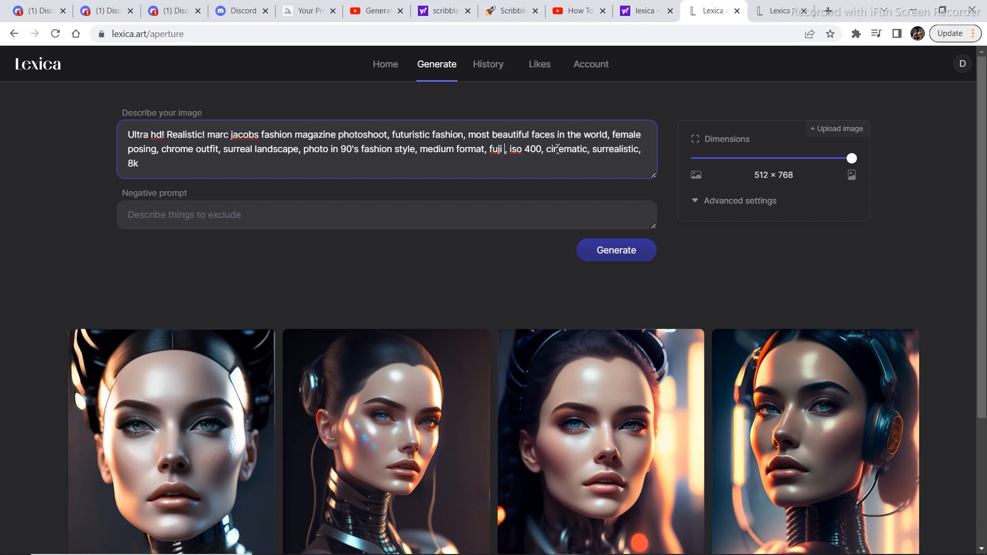
pyautogui.press('Backspace')
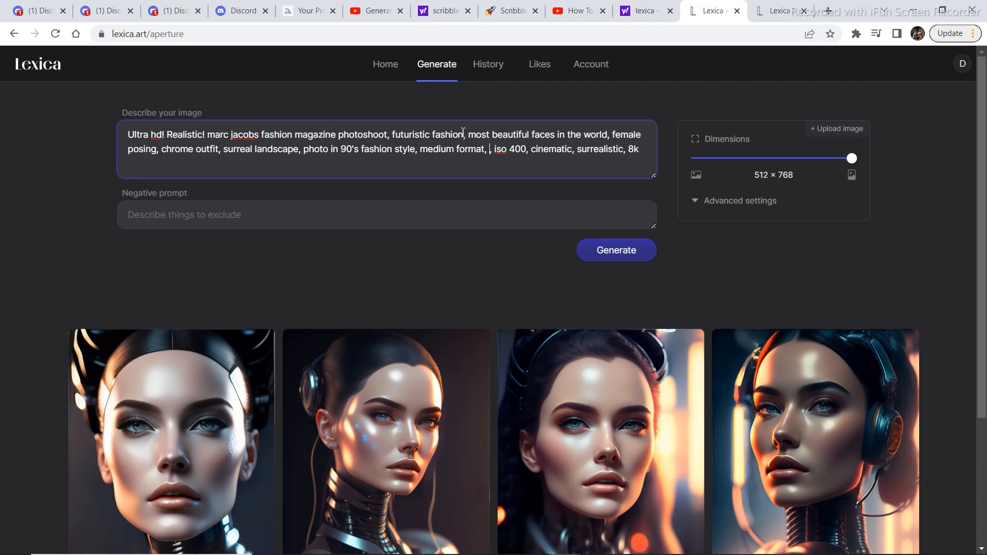
pyautogui.press('Backspace')
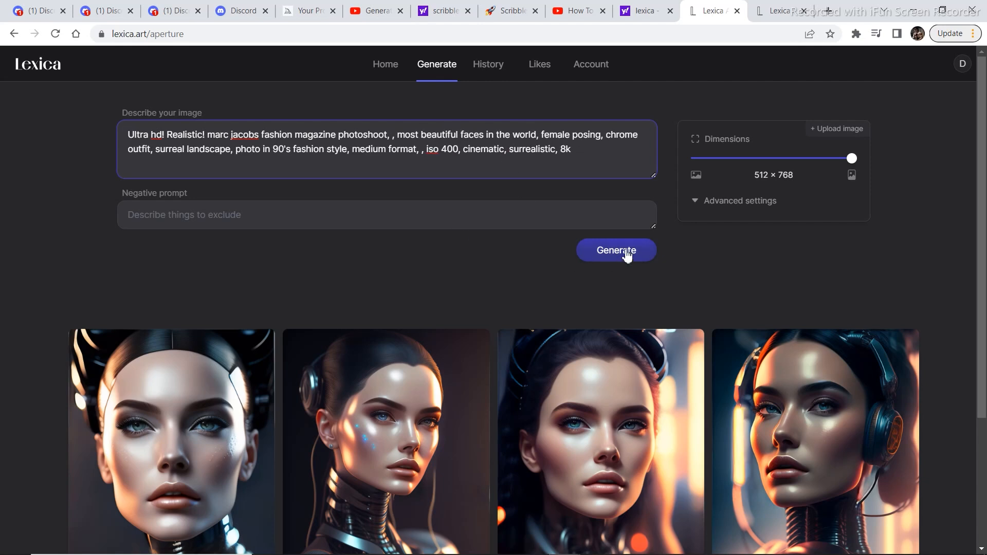
pyautogui.click(615, 250)
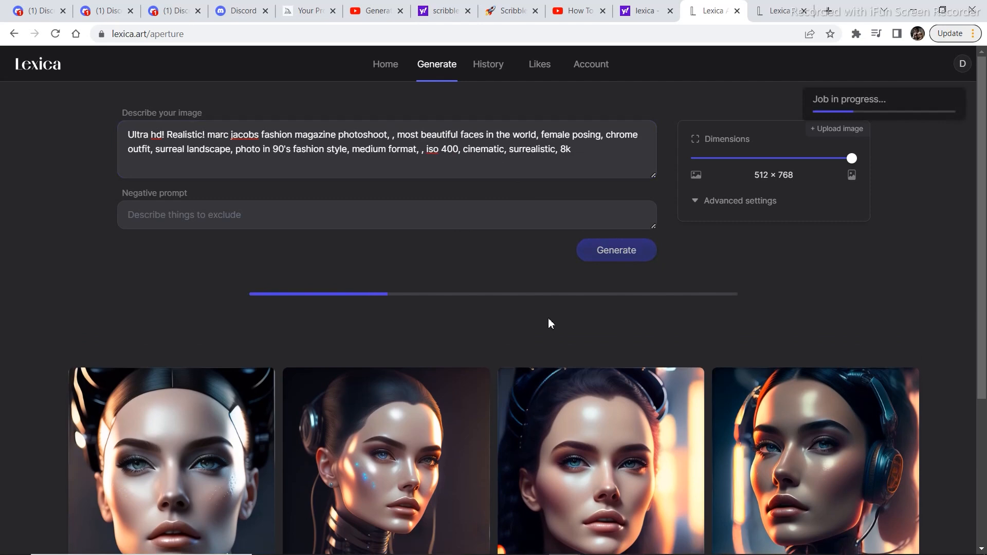
pyautogui.moveTo(846, 545)
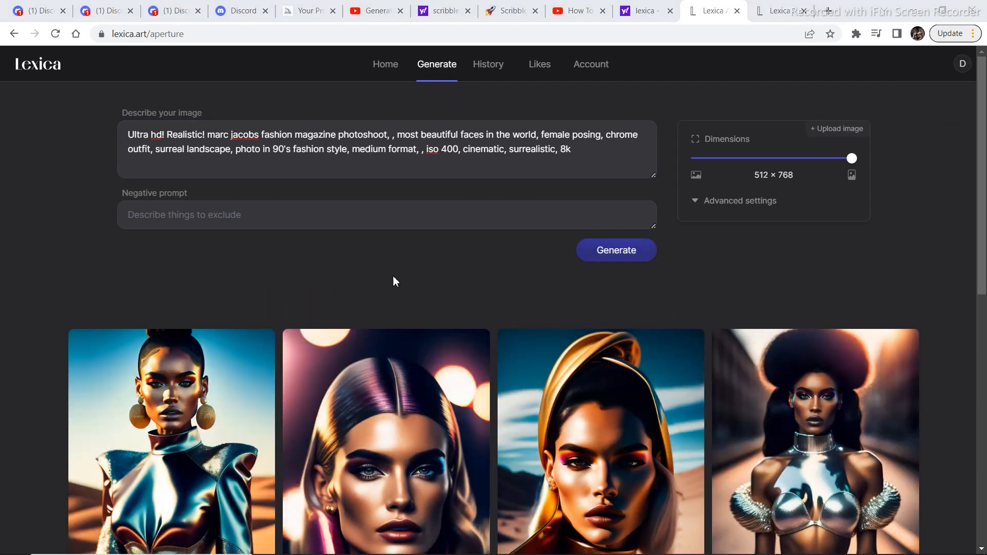
pyautogui.scroll(-3)
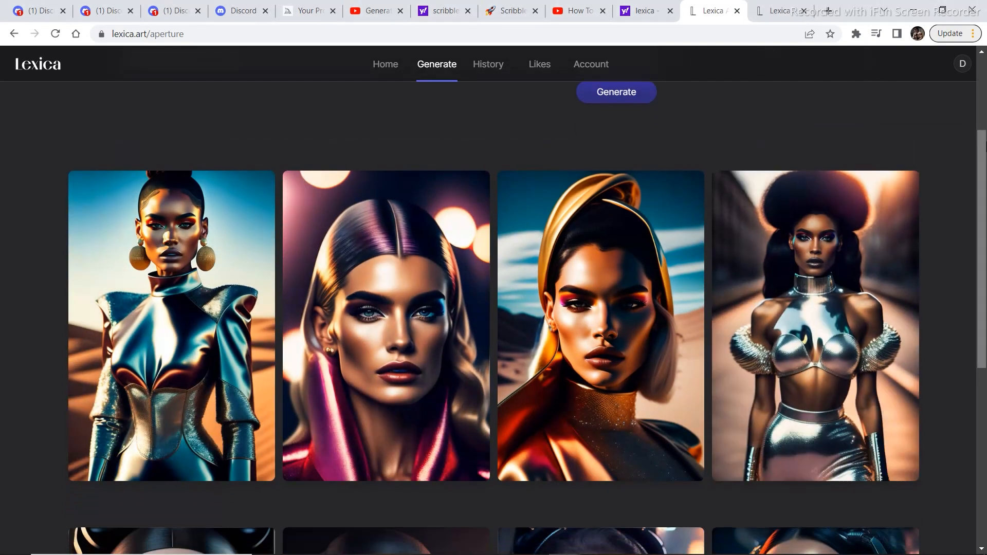
pyautogui.scroll(-3)
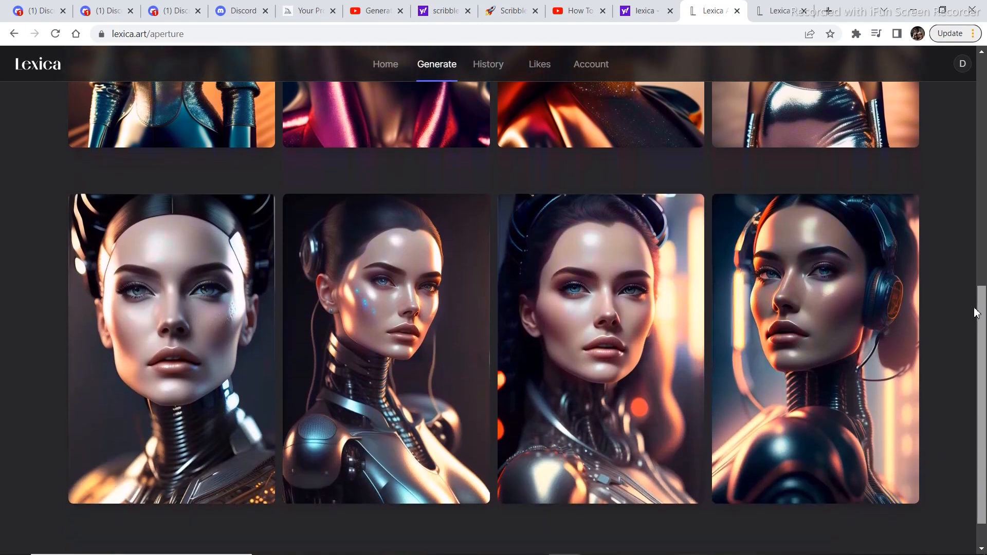
pyautogui.scroll(3)
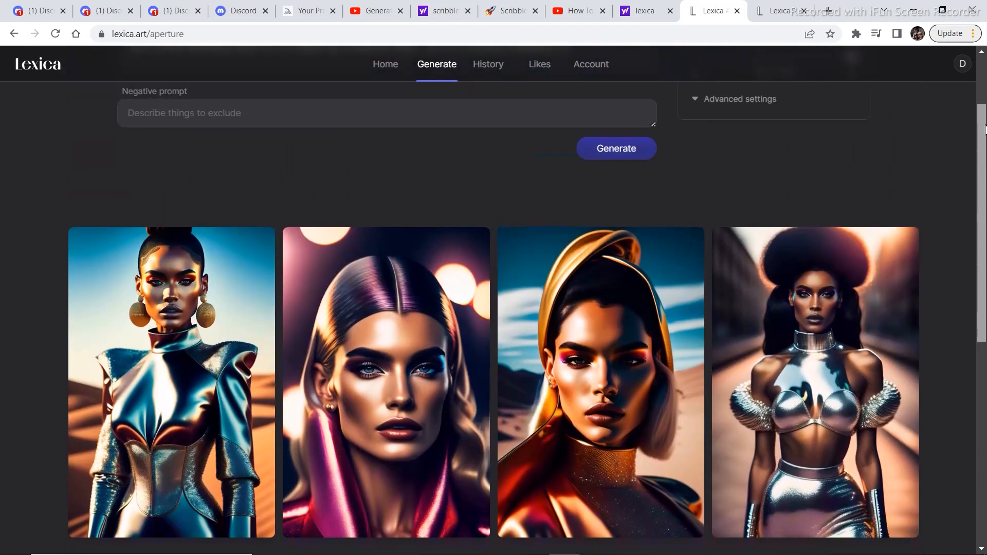
pyautogui.scroll(3)
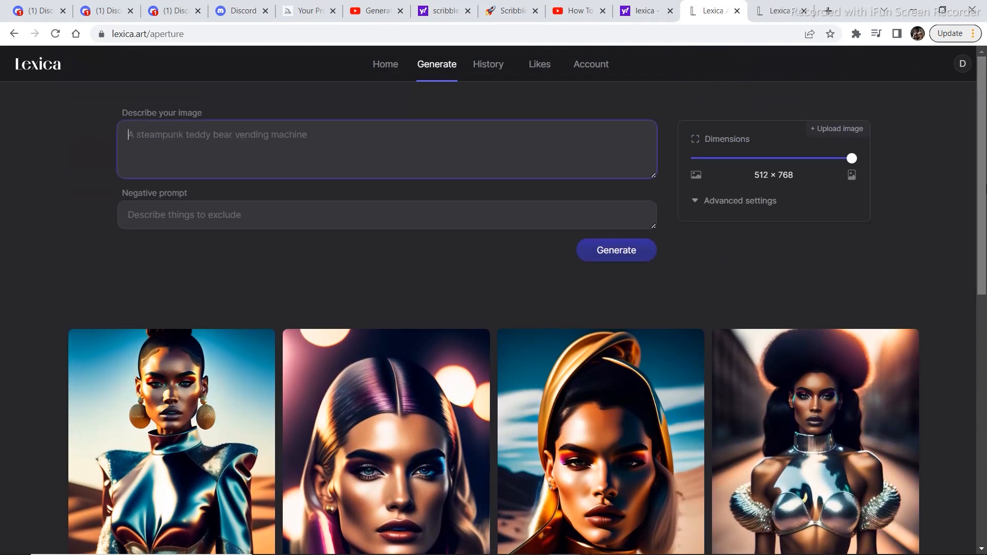
pyautogui.scroll(-3)
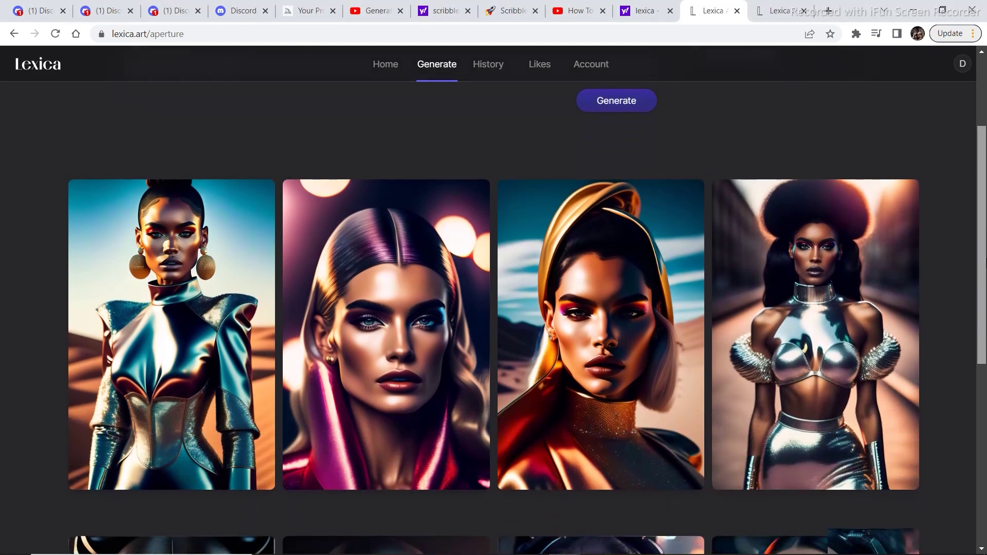
pyautogui.scroll(-3)
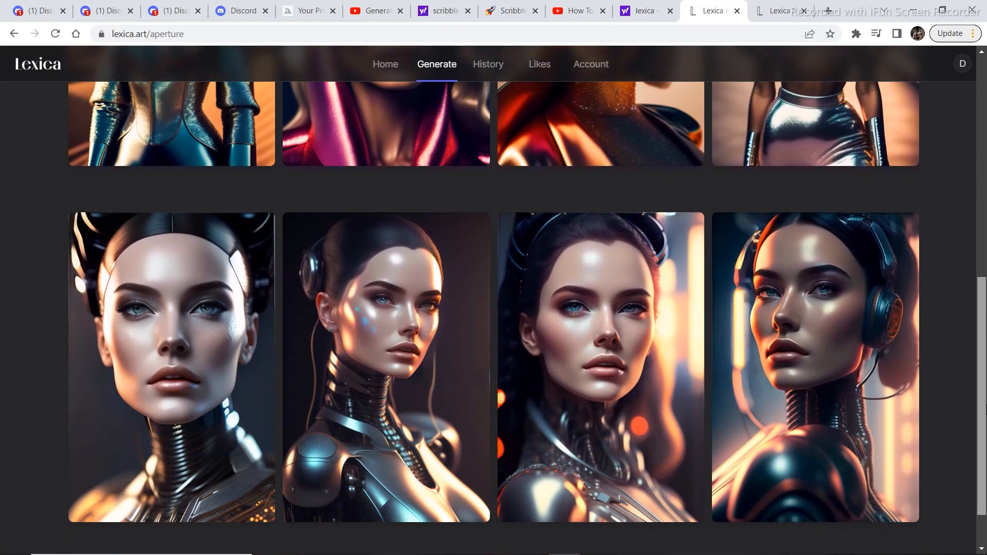
pyautogui.moveTo(980, 362)
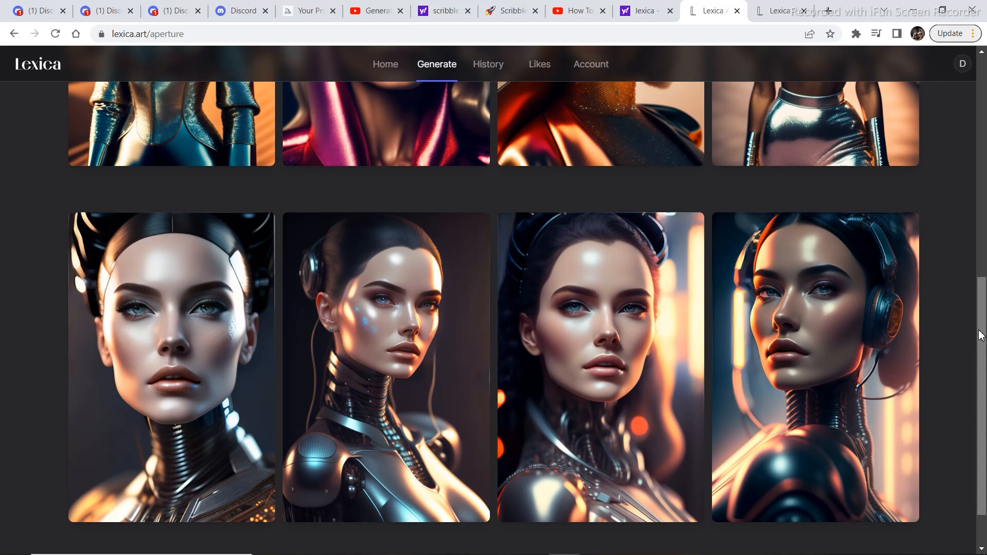
pyautogui.moveTo(814, 368)
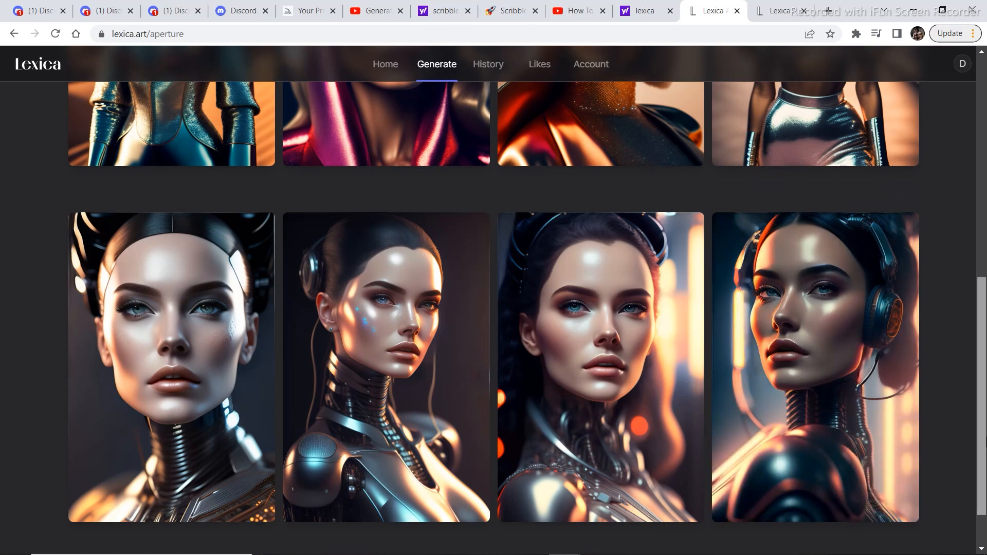
pyautogui.scroll(3)
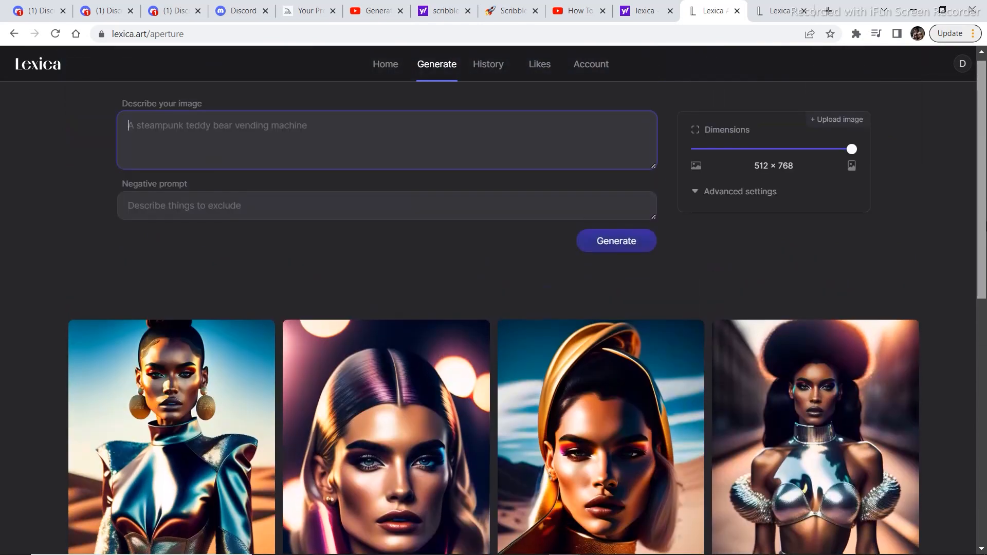
pyautogui.scroll(-3)
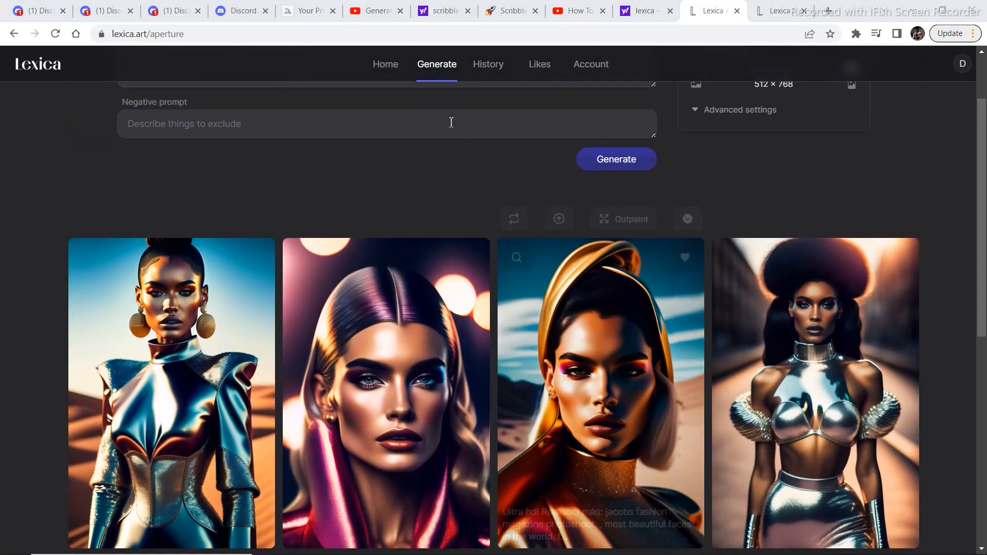
# Search the Lexica gallery for 'cyber city' and browse to a neon streetscape image
pyautogui.click(385, 63)
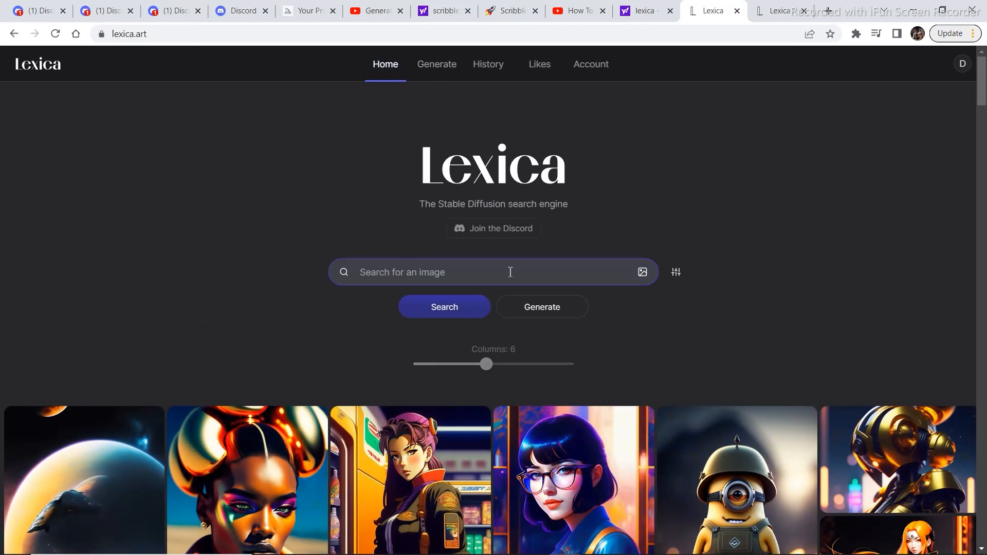
pyautogui.write('cyber')
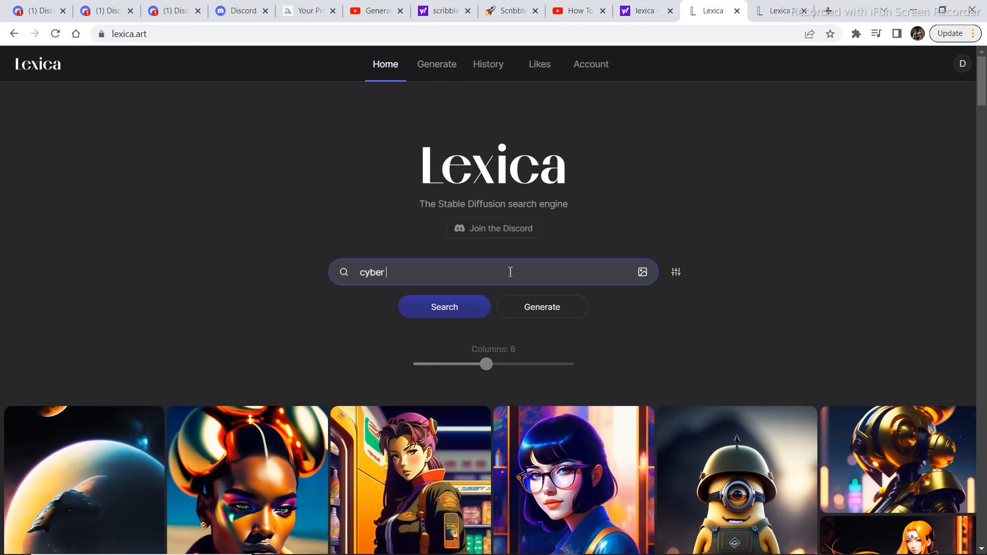
pyautogui.write('city')
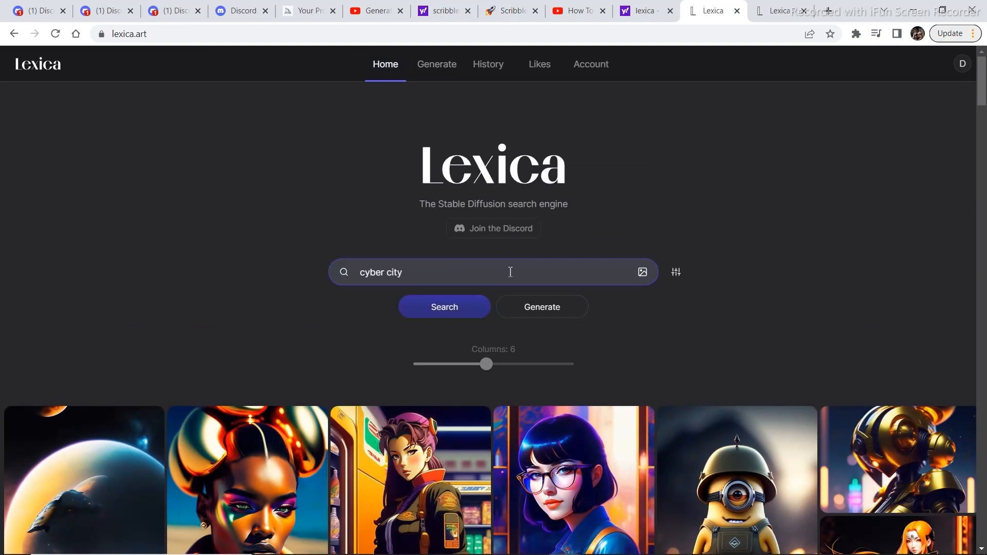
pyautogui.click(444, 307)
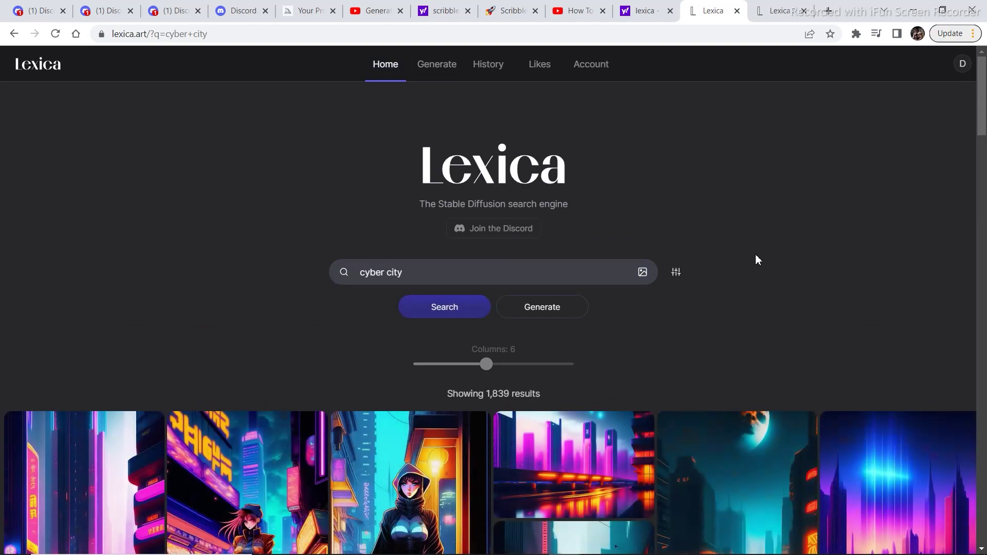
pyautogui.scroll(-3)
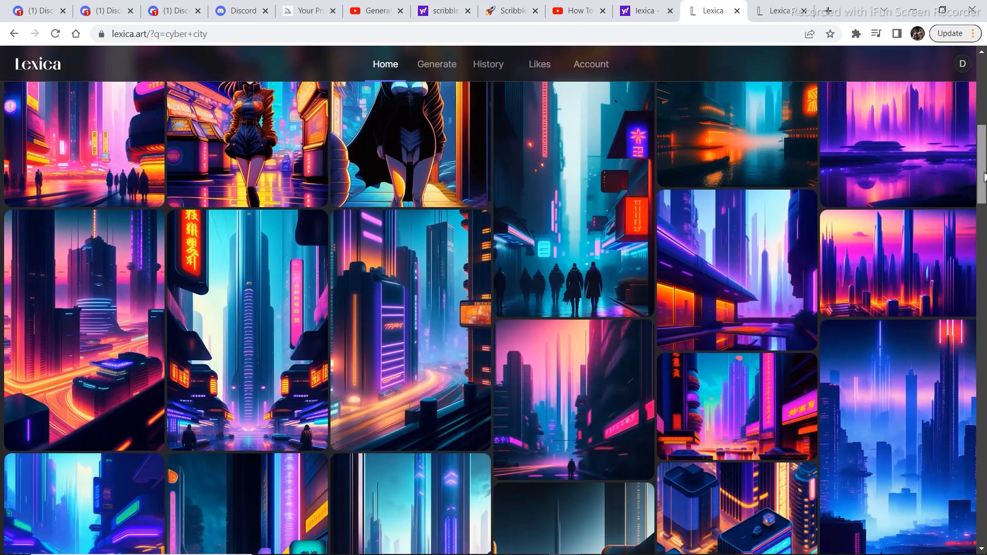
pyautogui.scroll(-3)
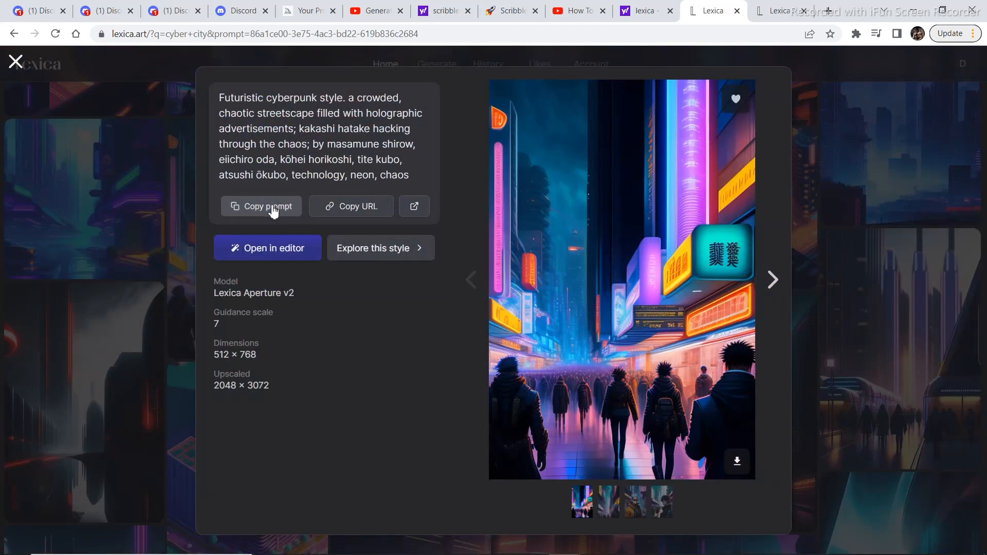
# Paste the streetscape prompt into Generate, trimming artist names after 'hacking through the chaos'
pyautogui.click(16, 61)
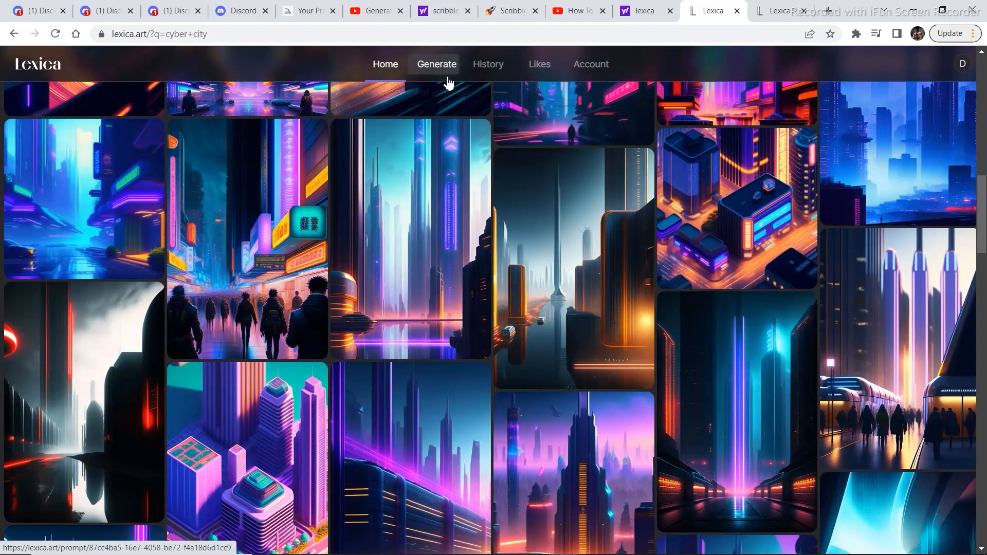
pyautogui.click(437, 64)
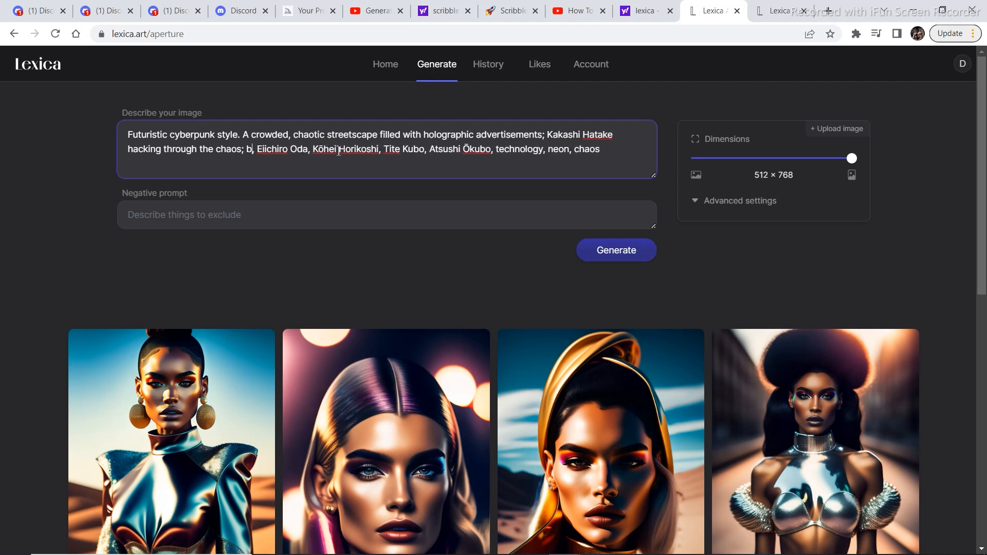
pyautogui.press('Backspace')
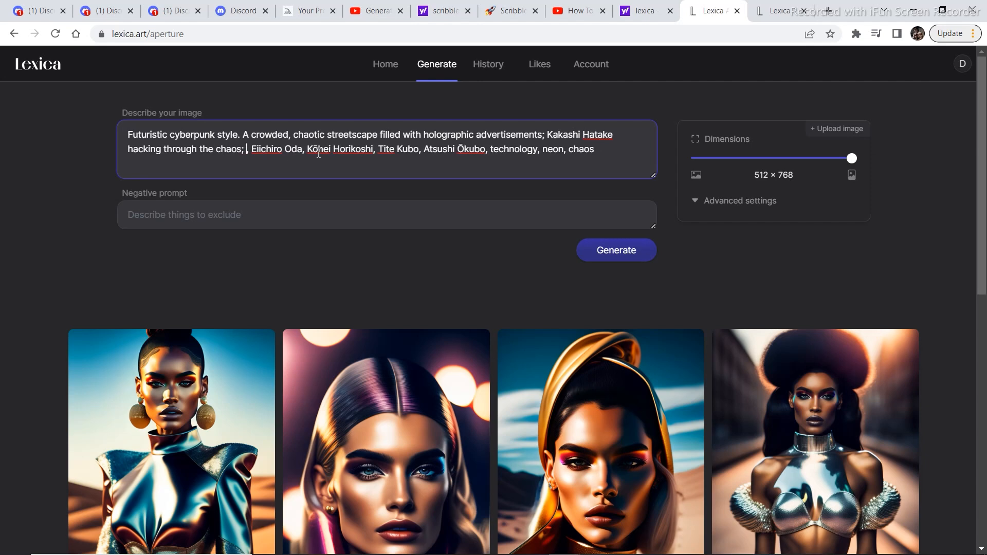
pyautogui.moveTo(440, 151)
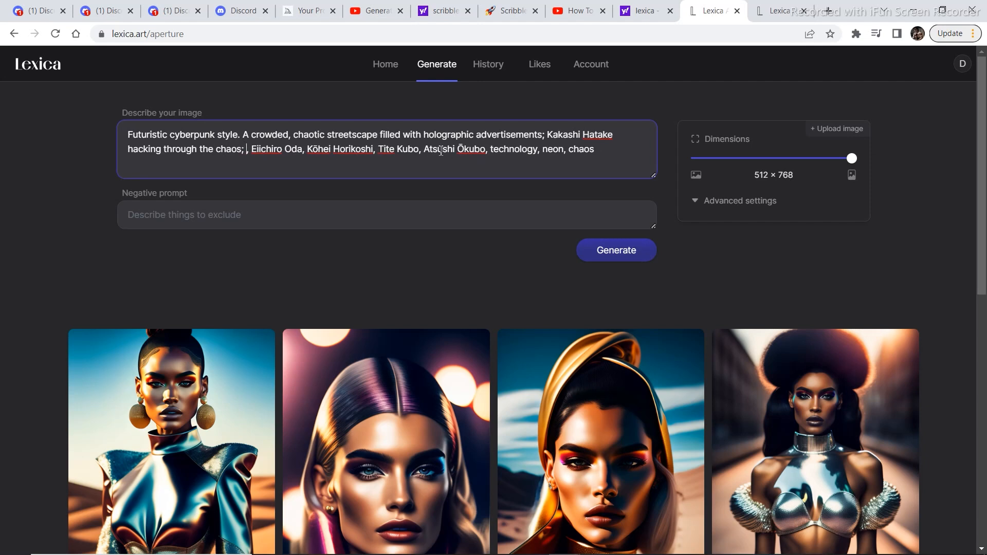
pyautogui.moveTo(460, 160)
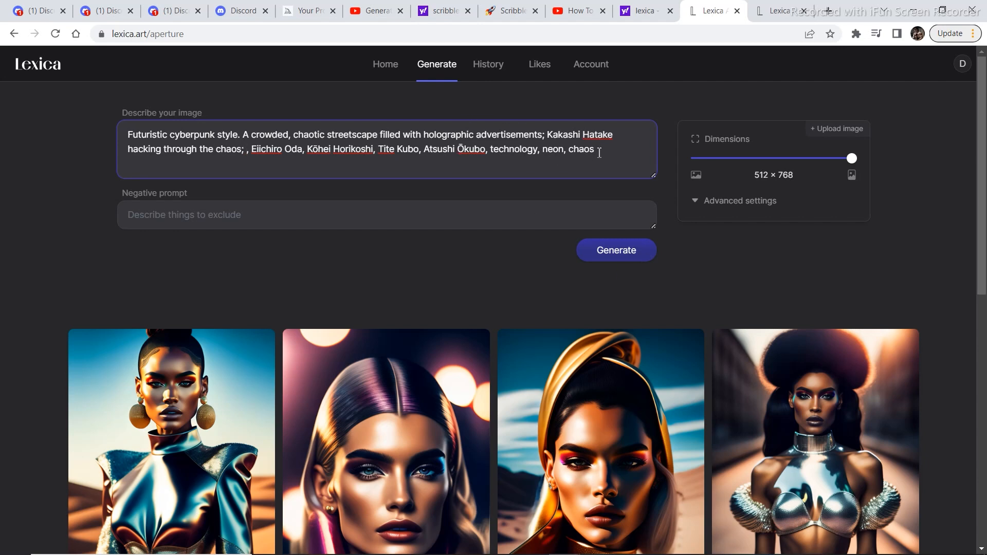
pyautogui.press('Backspace')
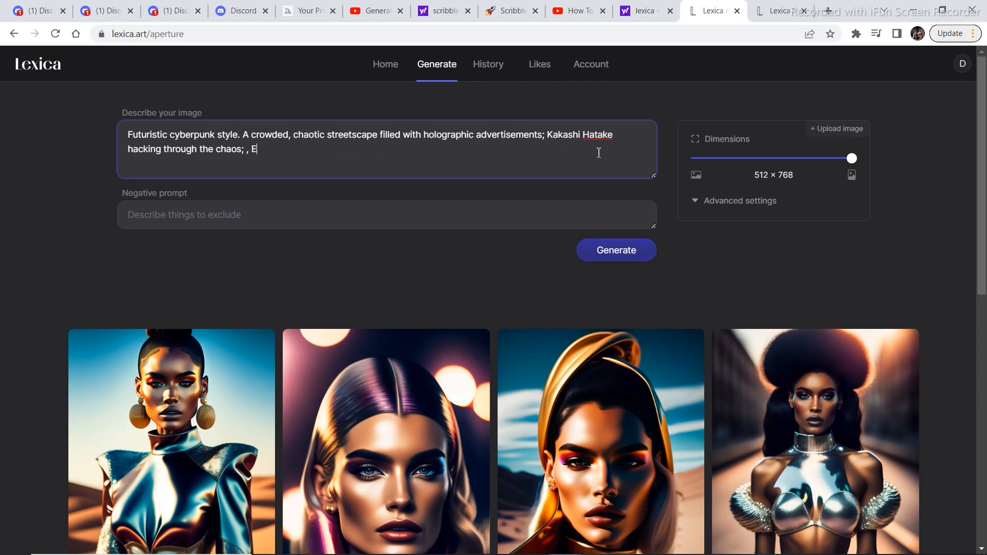
pyautogui.press('Backspace')
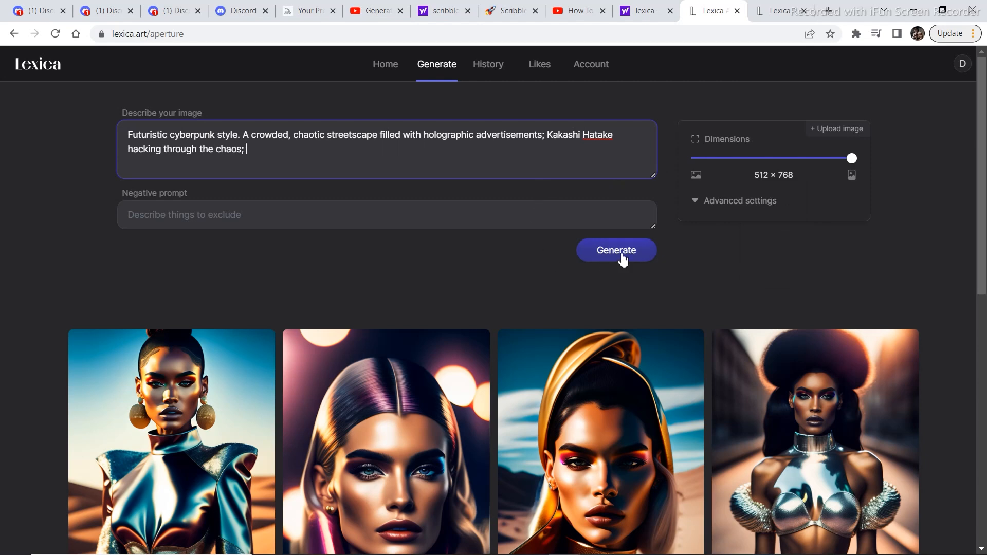
# Generate four masked, spiky-haired cyberpunk characters from the trimmed streetscape prompt
pyautogui.click(615, 249)
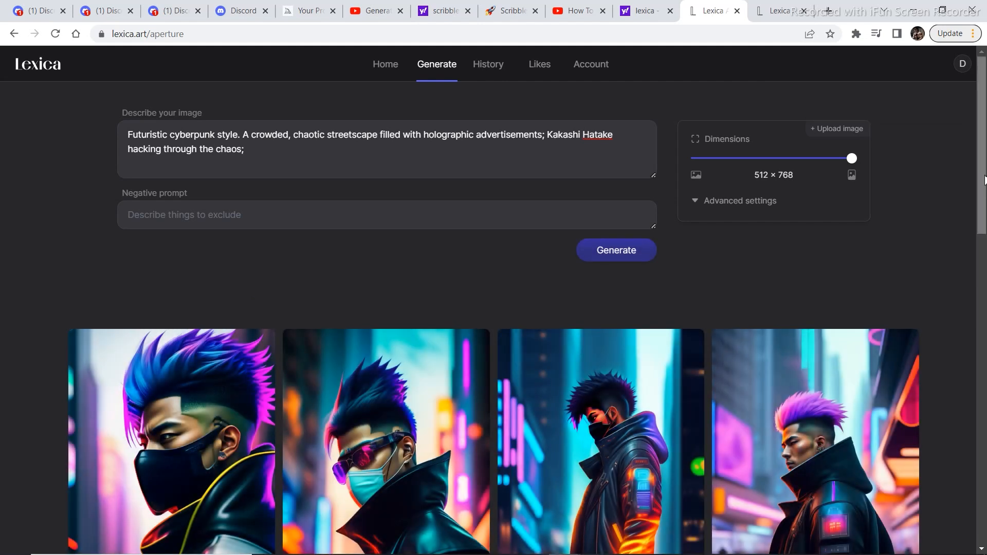
pyautogui.scroll(-3)
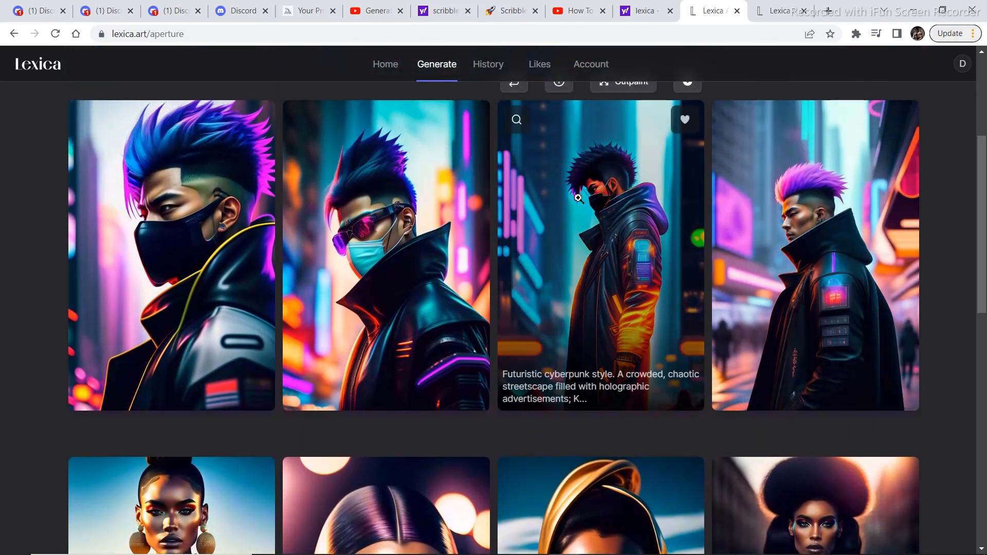
pyautogui.moveTo(719, 281)
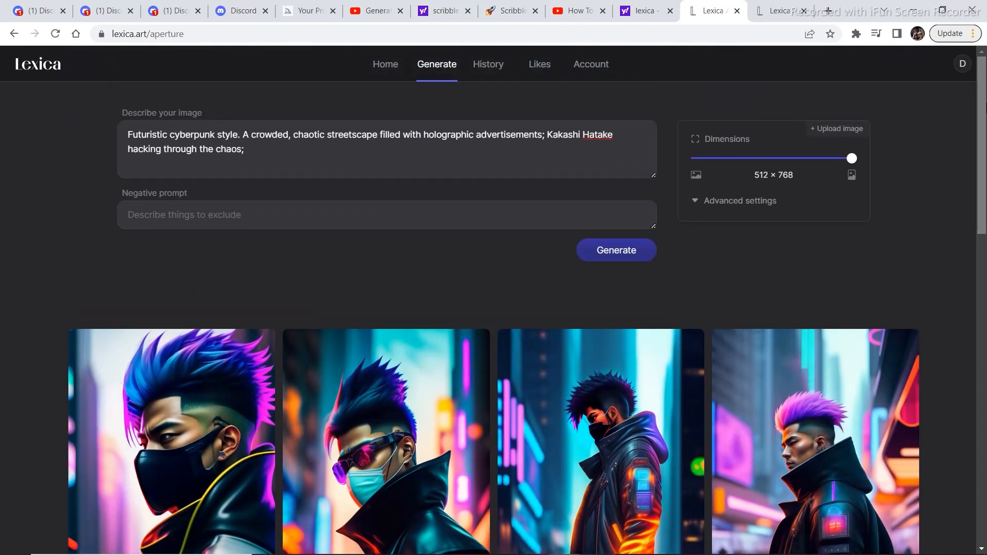
pyautogui.moveTo(55, 86)
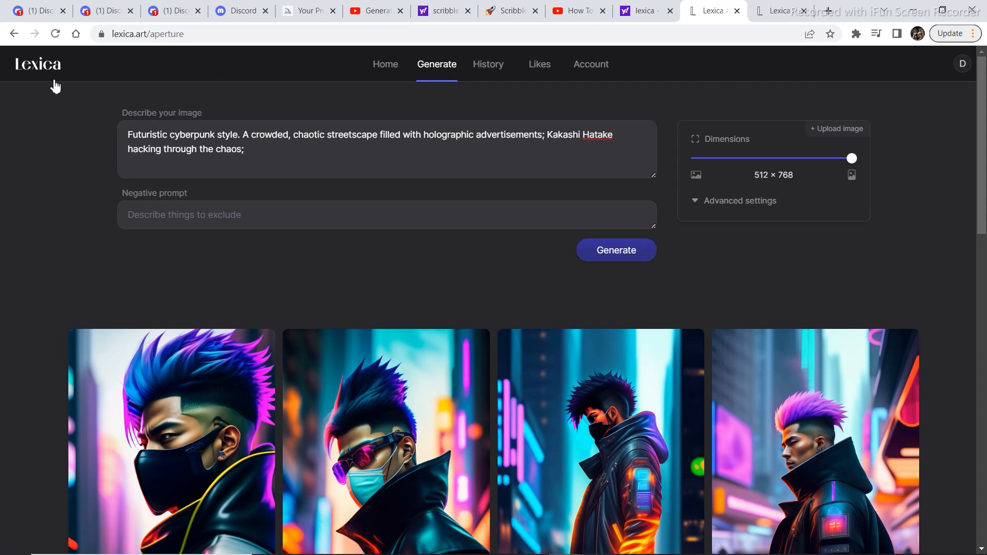
pyautogui.moveTo(57, 159)
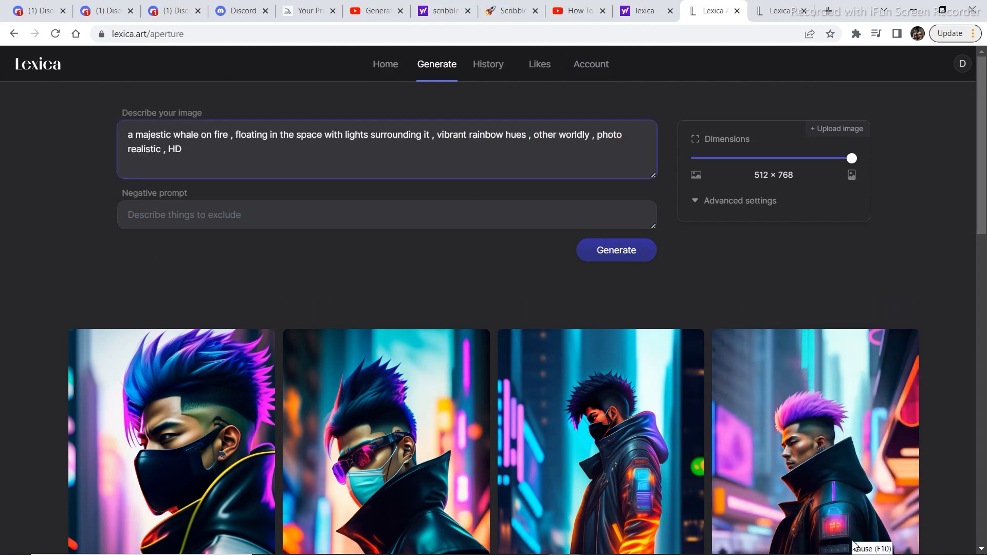
pyautogui.moveTo(301, 142)
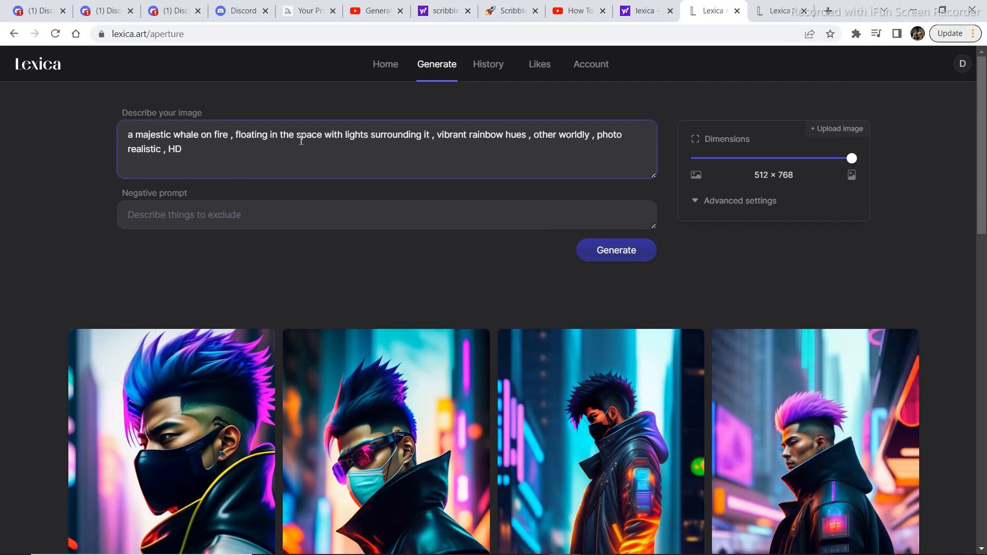
pyautogui.moveTo(182, 163)
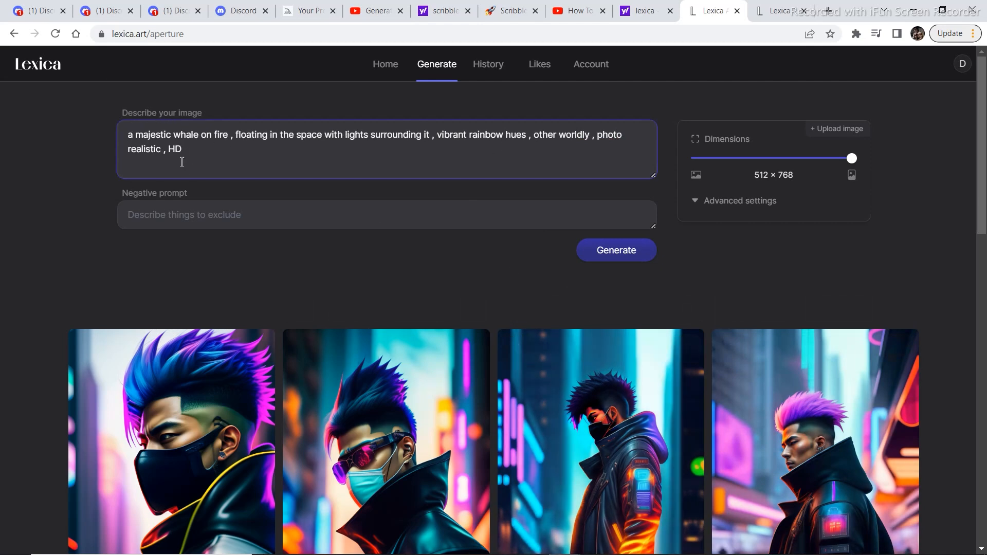
pyautogui.moveTo(222, 165)
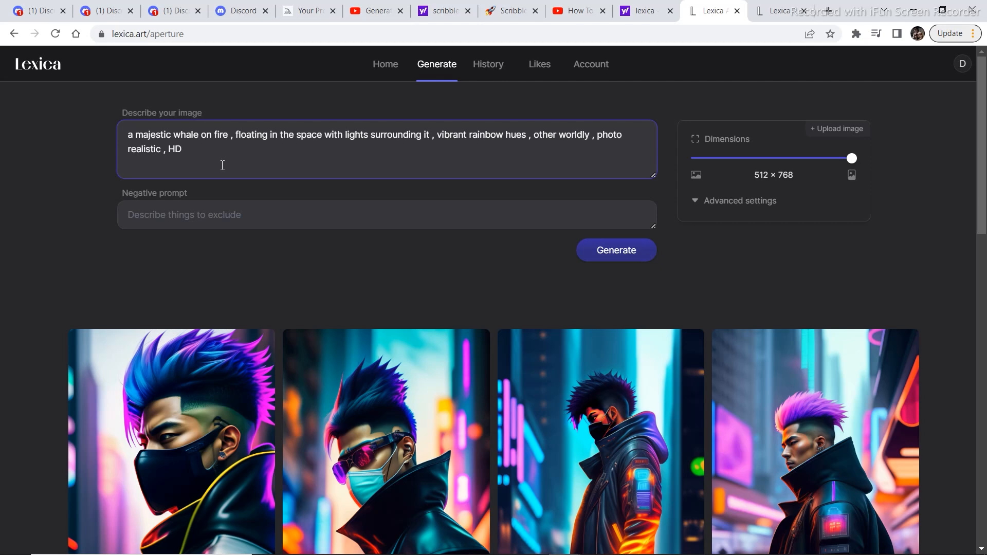
pyautogui.moveTo(573, 240)
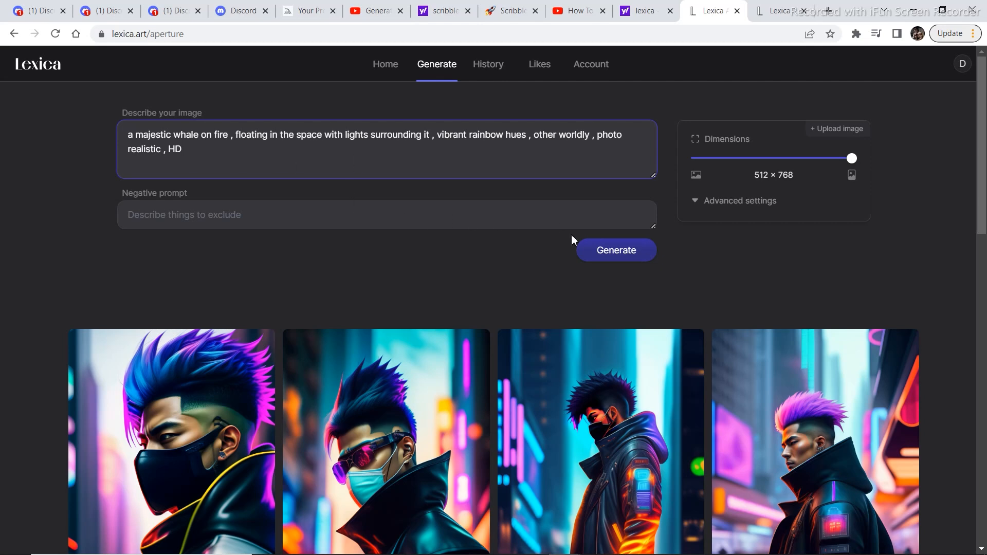
# Generate and review four rainbow-hued fiery whale images from the whale-on-fire prompt
pyautogui.click(615, 249)
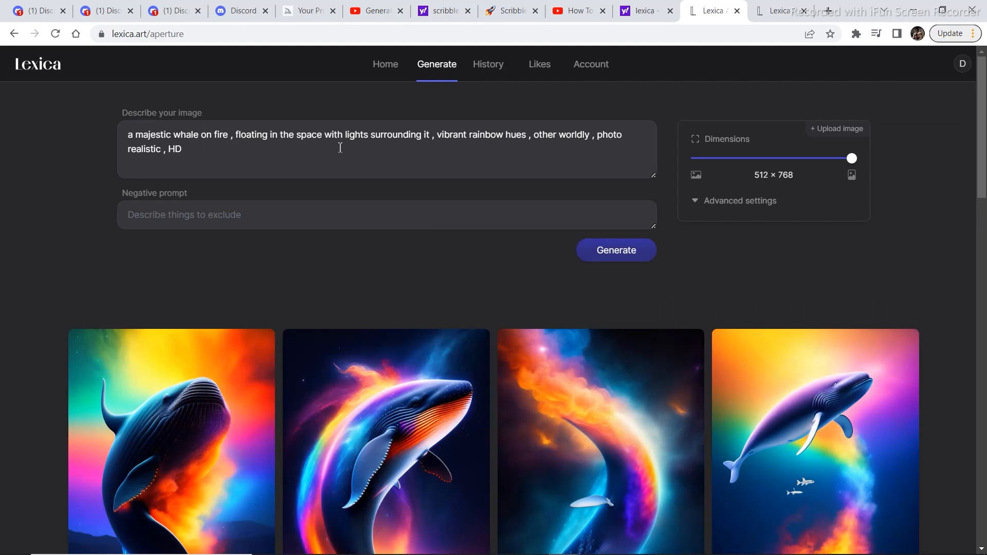
pyautogui.moveTo(529, 149)
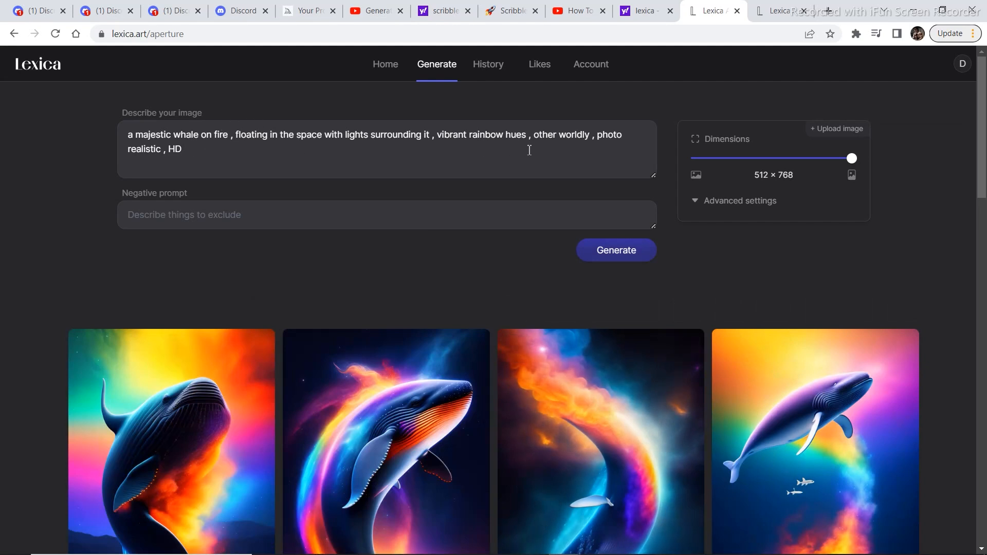
pyautogui.moveTo(246, 199)
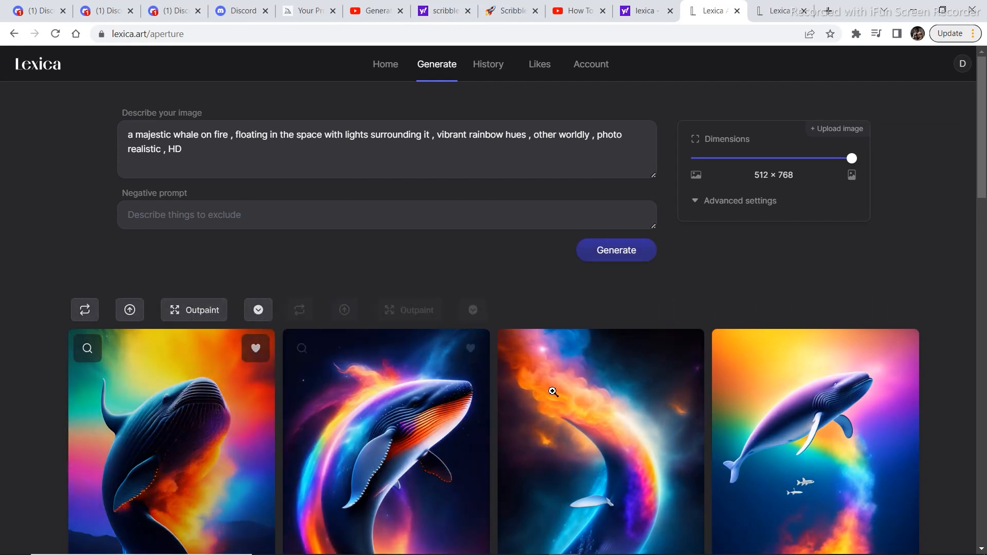
pyautogui.scroll(-3)
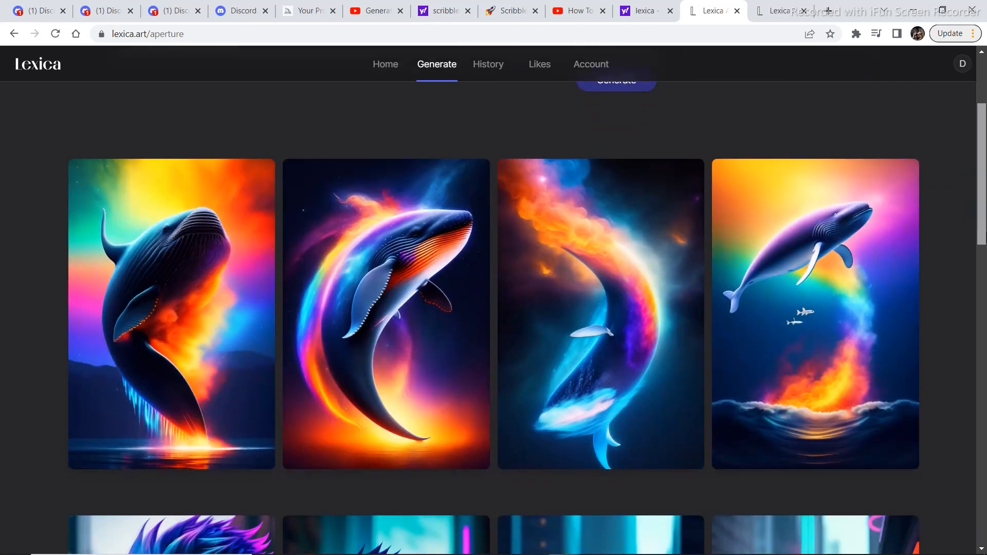
pyautogui.scroll(3)
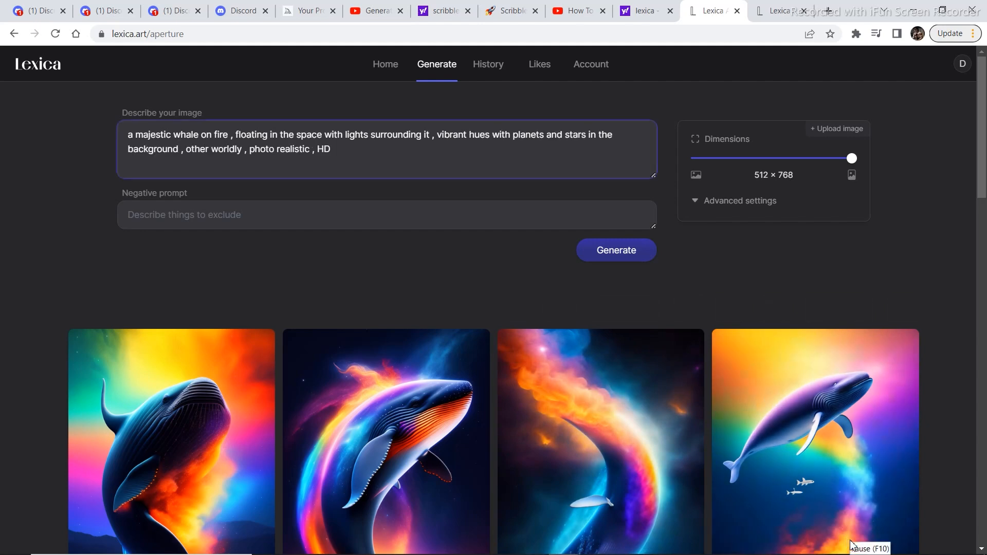
pyautogui.moveTo(561, 262)
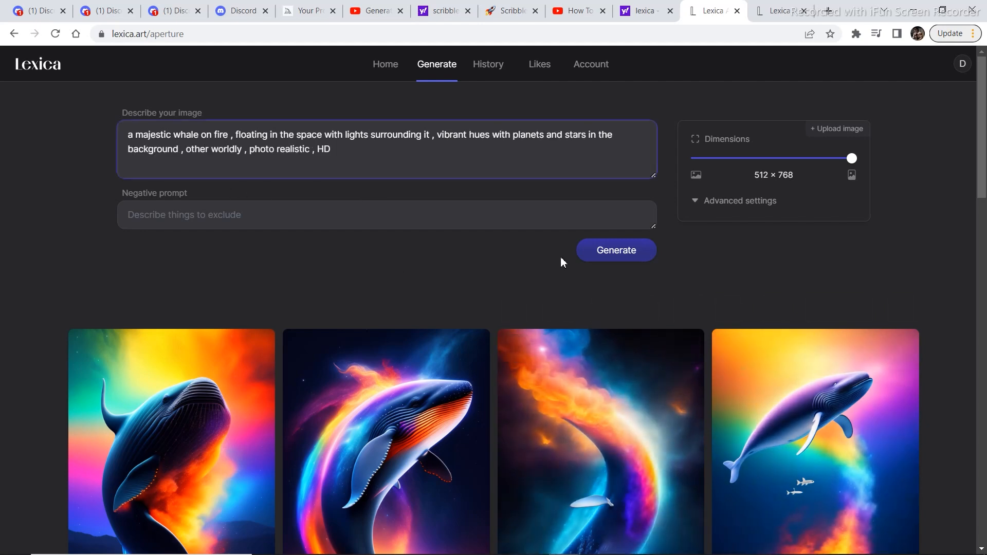
# Render the planets-and-stars whale prompt and view the four new cosmic whales
pyautogui.click(615, 250)
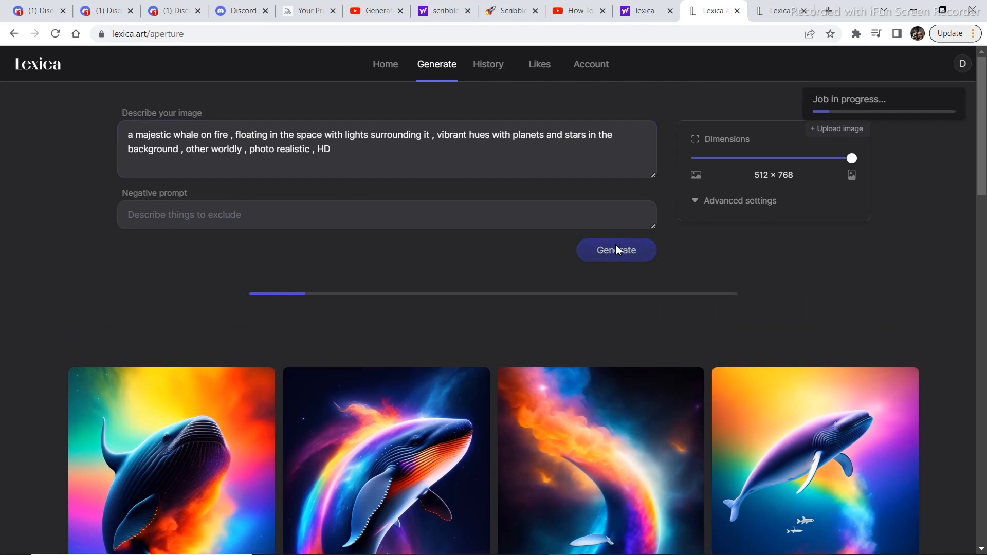
pyautogui.scroll(-3)
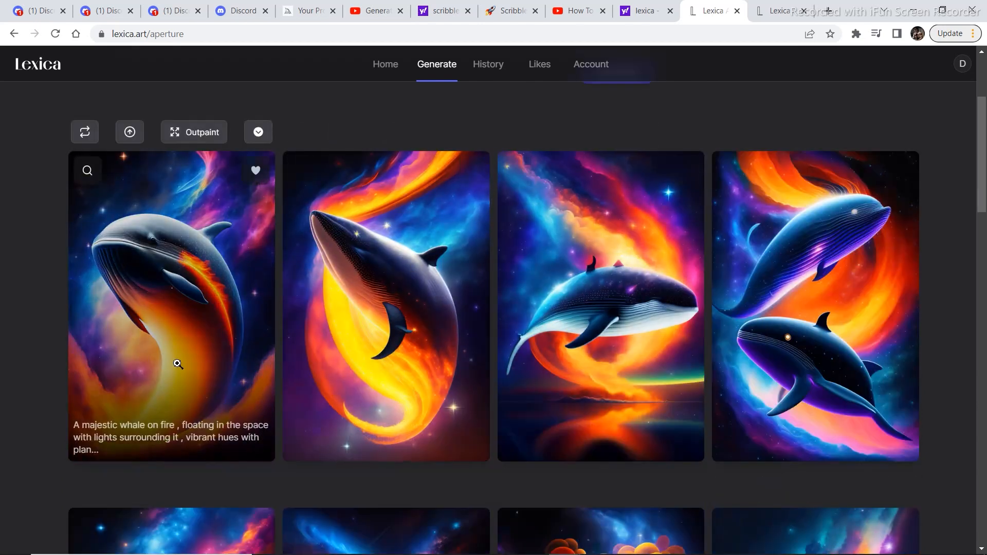
pyautogui.moveTo(167, 218)
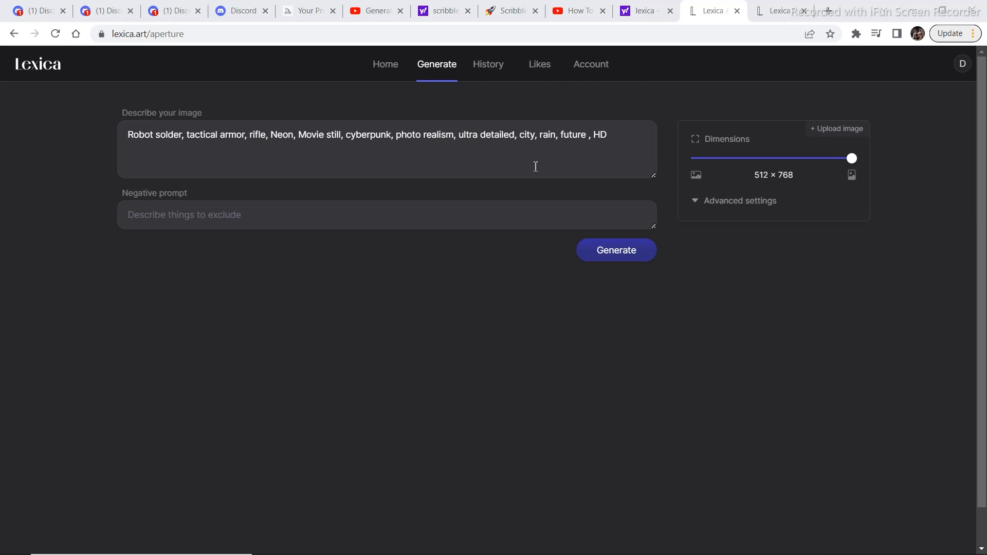
# Generate and browse four neon robot soldier portraits in a rainy city
pyautogui.click(615, 250)
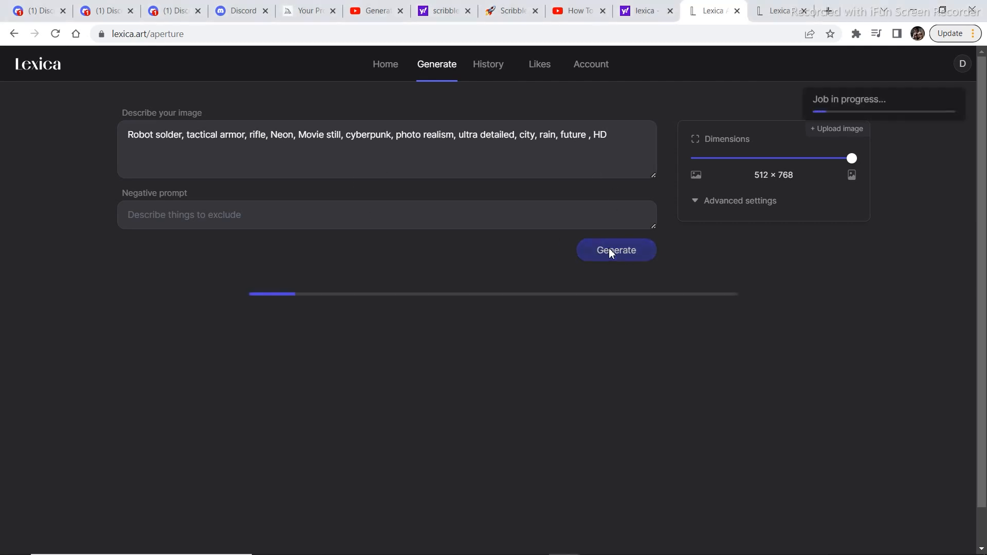
pyautogui.moveTo(855, 547)
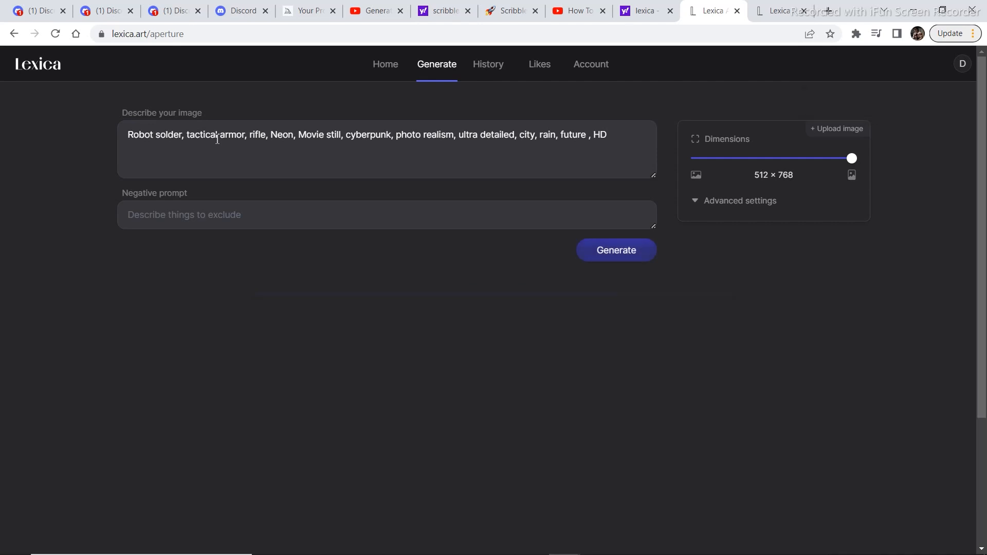
pyautogui.click(616, 249)
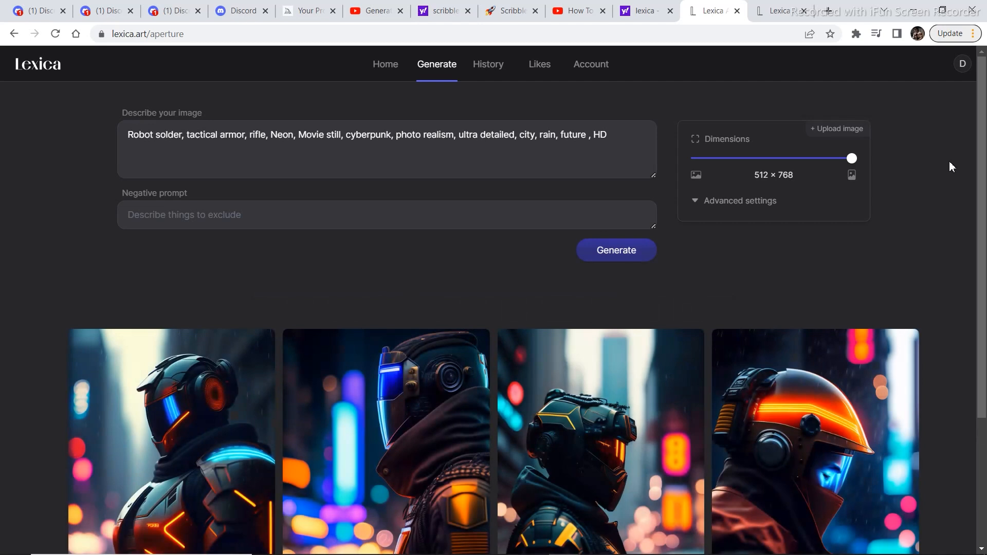
pyautogui.scroll(-3)
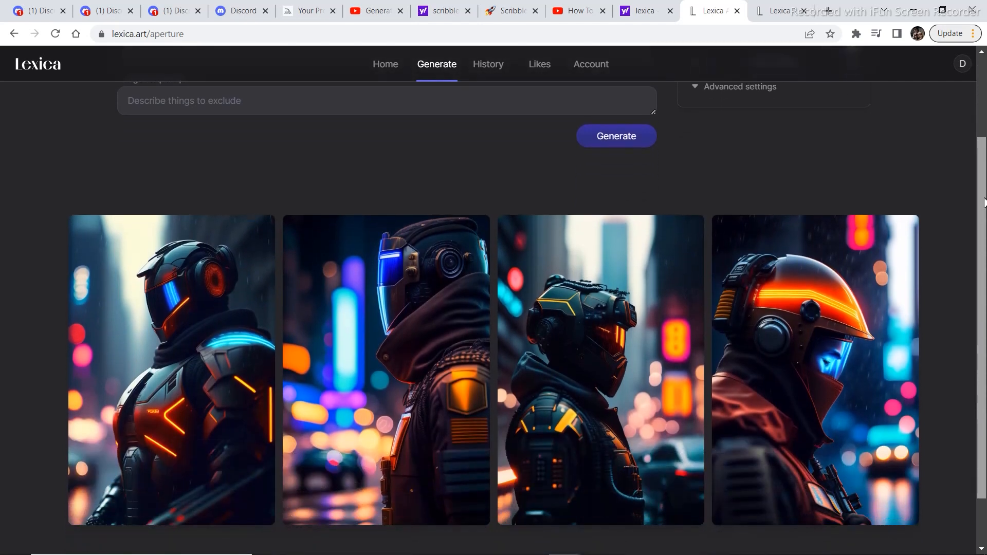
pyautogui.scroll(-3)
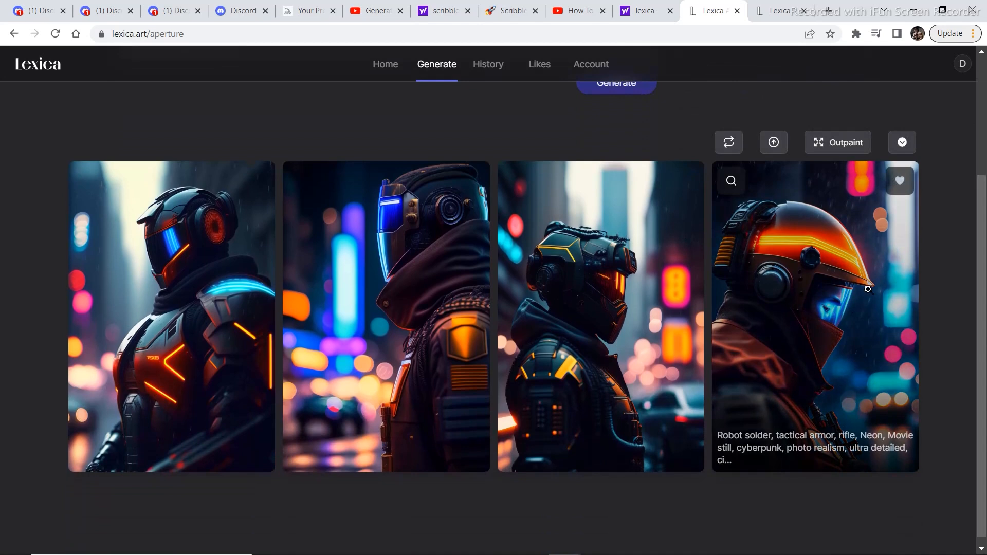
pyautogui.moveTo(859, 542)
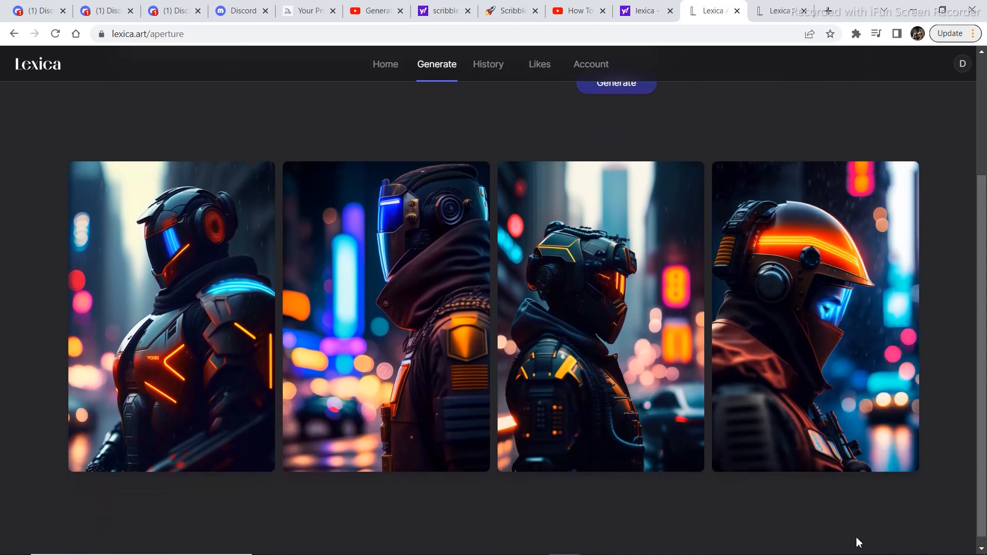
pyautogui.scroll(3)
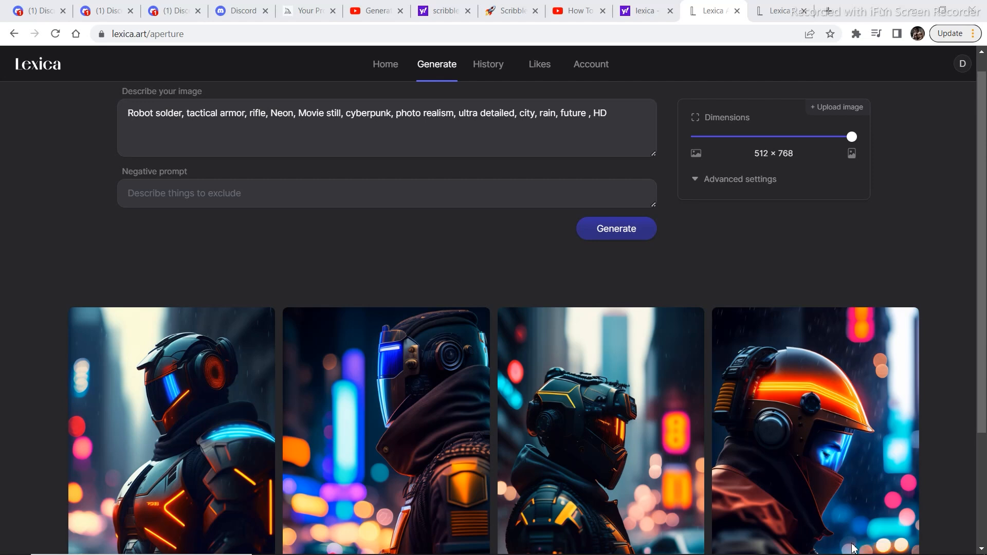
pyautogui.moveTo(600, 428)
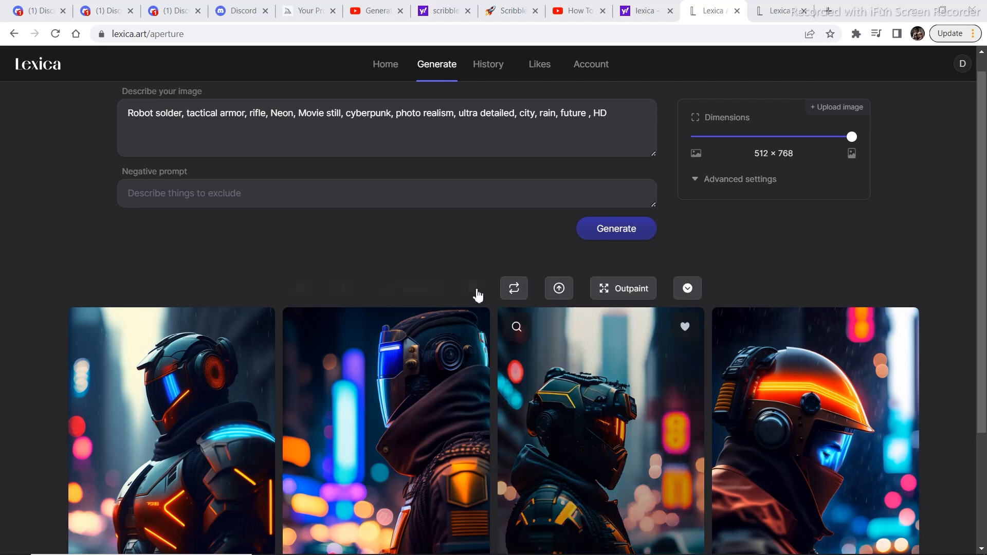
pyautogui.moveTo(114, 233)
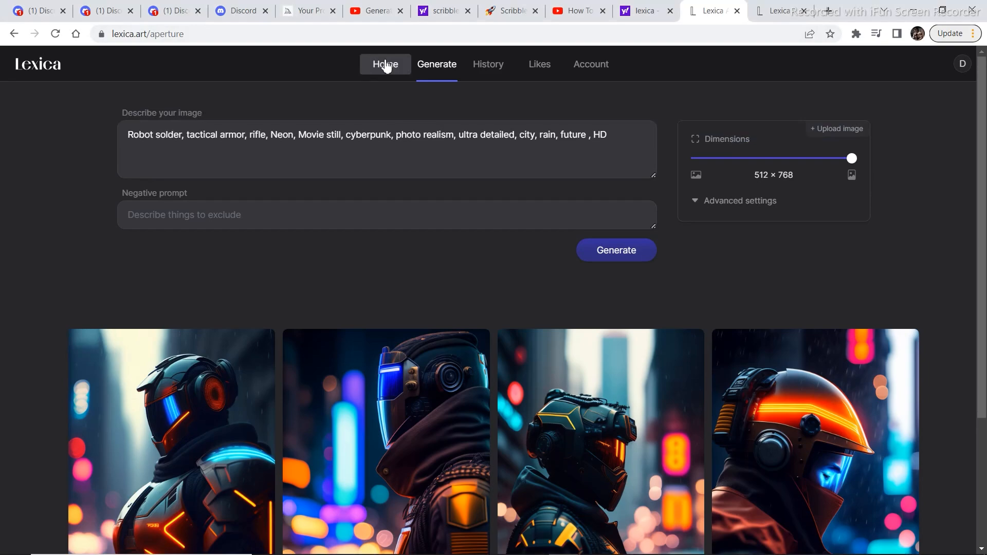
# Find the black, white and orange tabaxi monk in the home gallery and copy its prompt
pyautogui.click(384, 64)
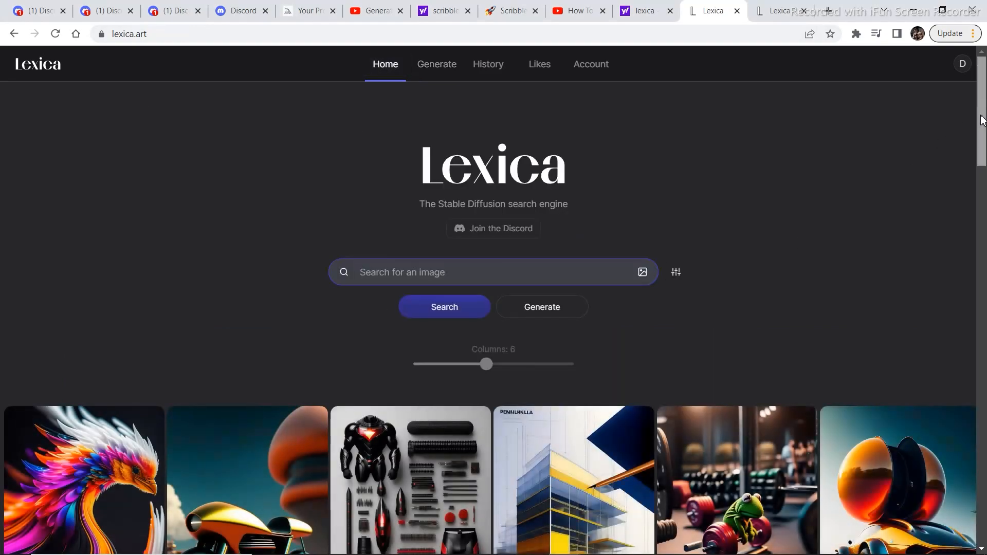
pyautogui.scroll(-3)
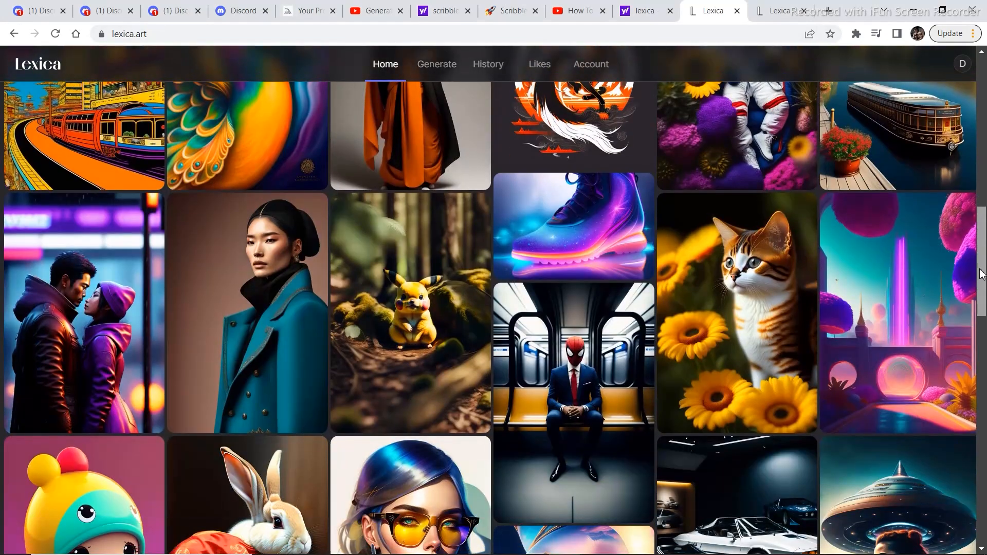
pyautogui.scroll(-3)
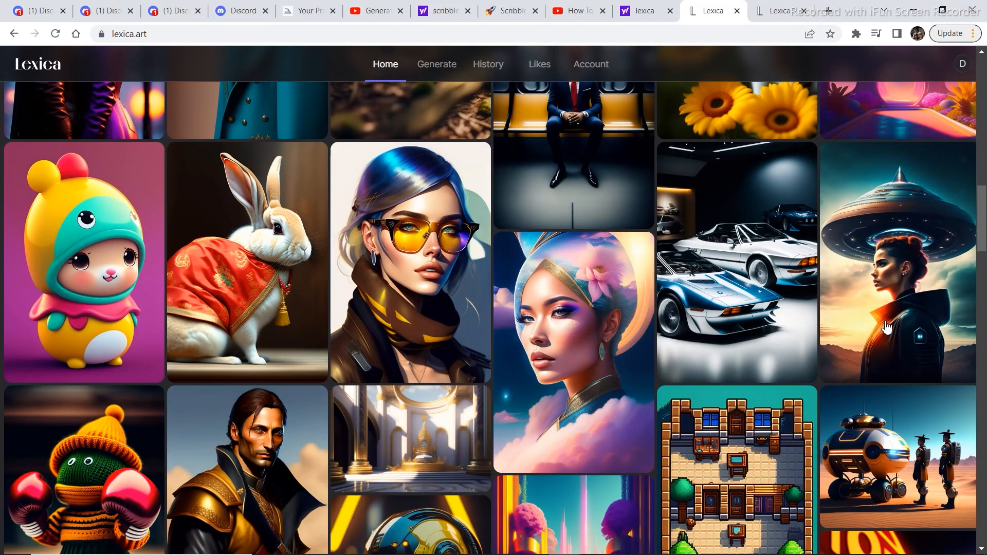
pyautogui.scroll(3)
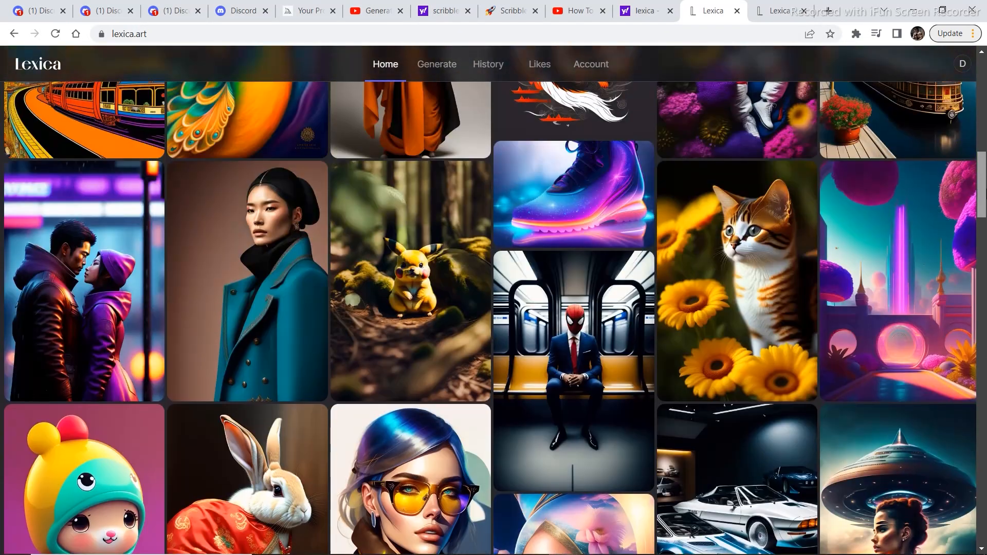
pyautogui.scroll(3)
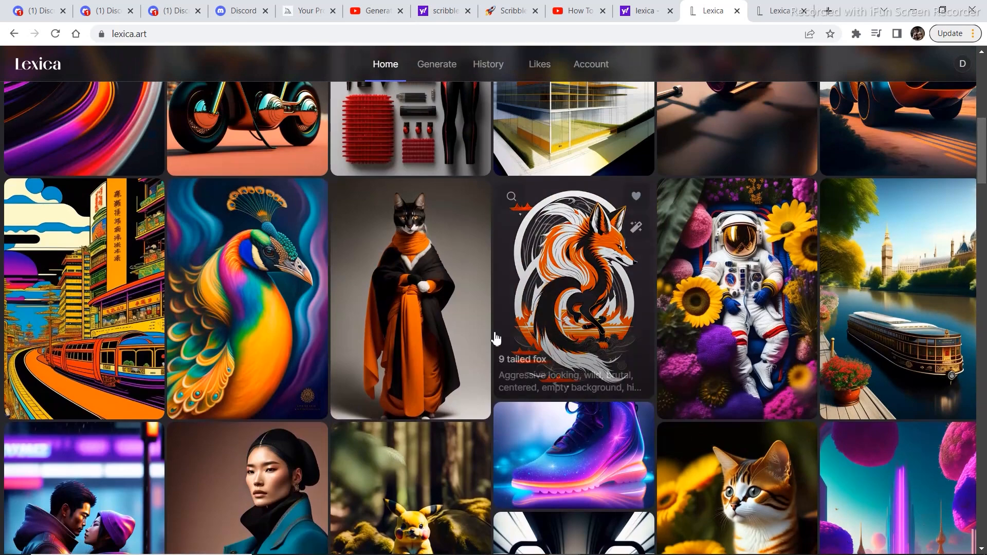
pyautogui.click(409, 299)
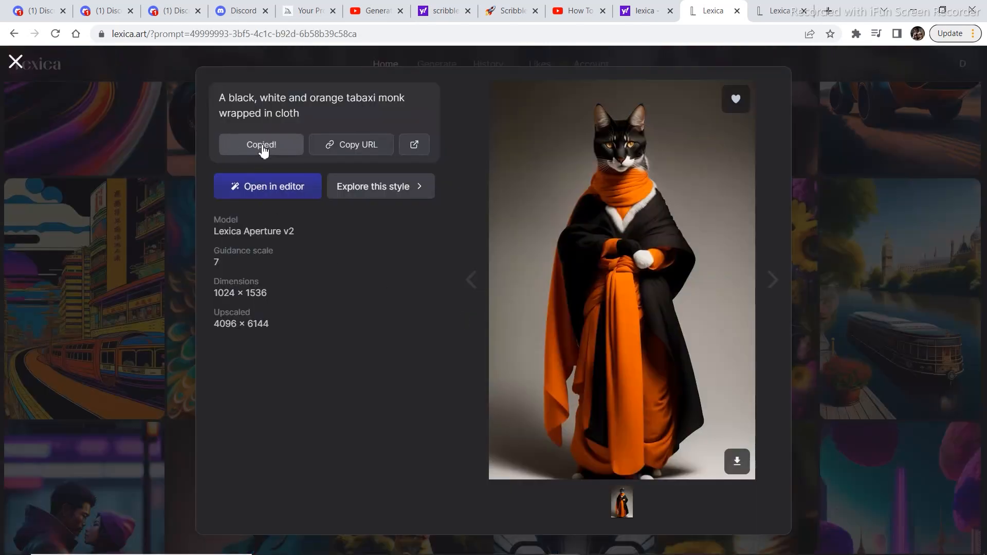
pyautogui.click(15, 61)
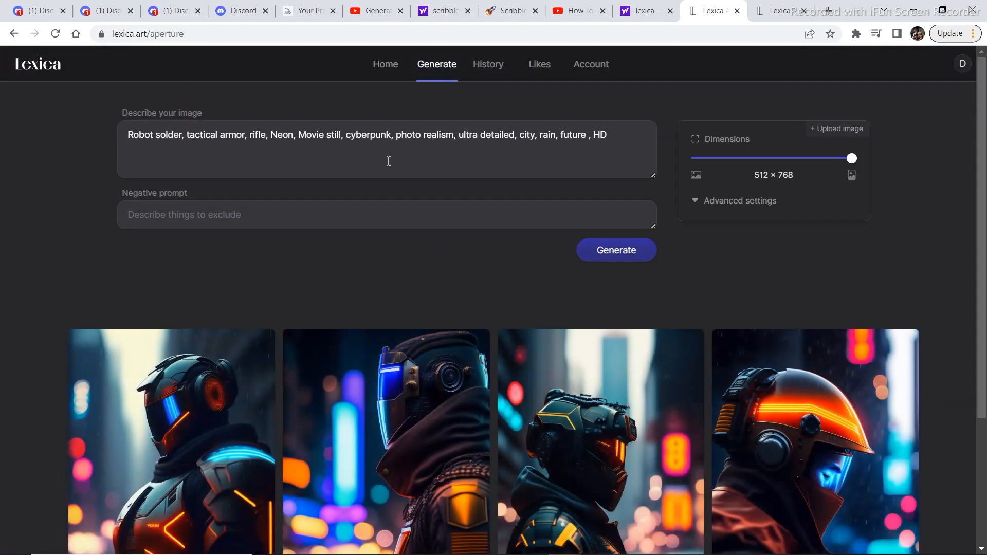
# Replace the robot soldier prompt with the photo realistic tabaxi monk prompt and browse the orange-robed results
pyautogui.tripleClick(367, 134)
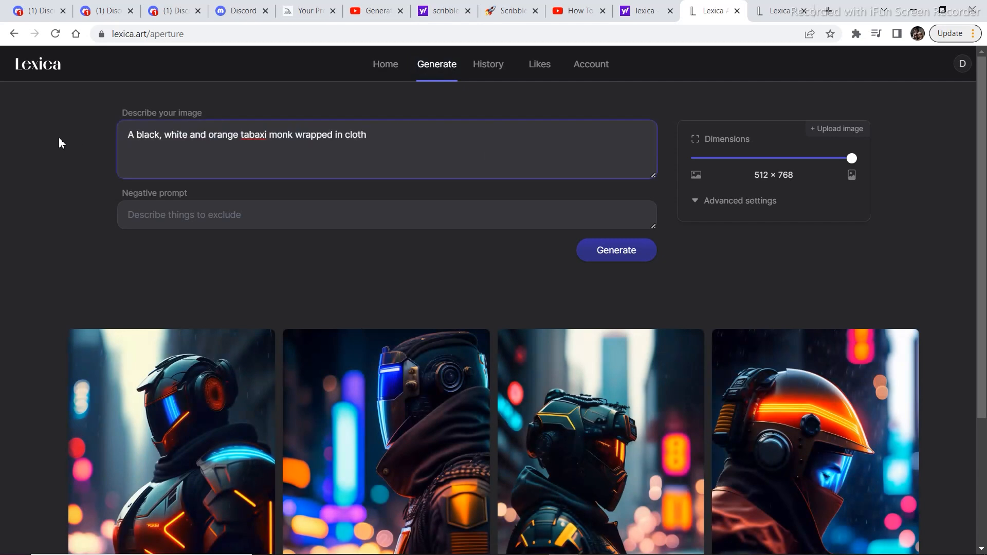
pyautogui.click(387, 134)
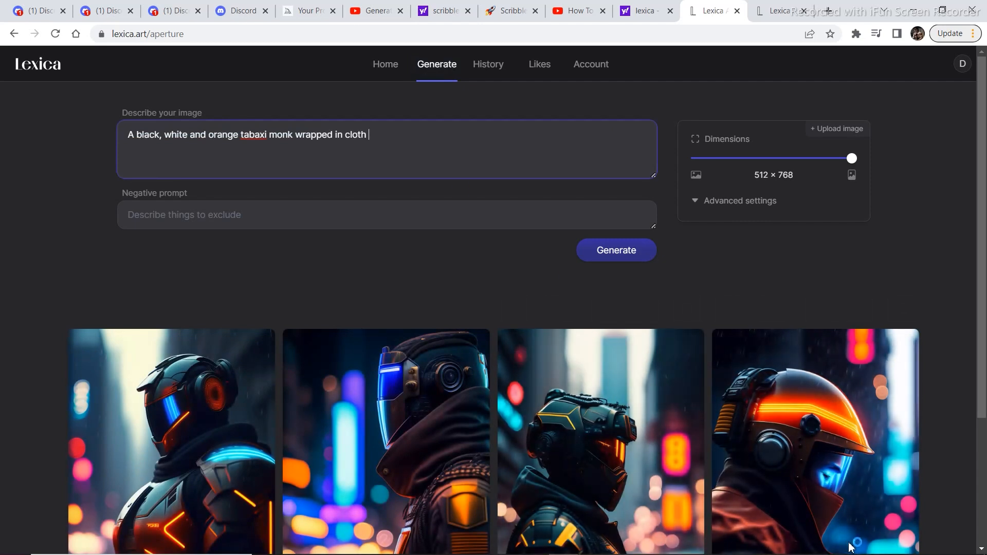
pyautogui.moveTo(396, 126)
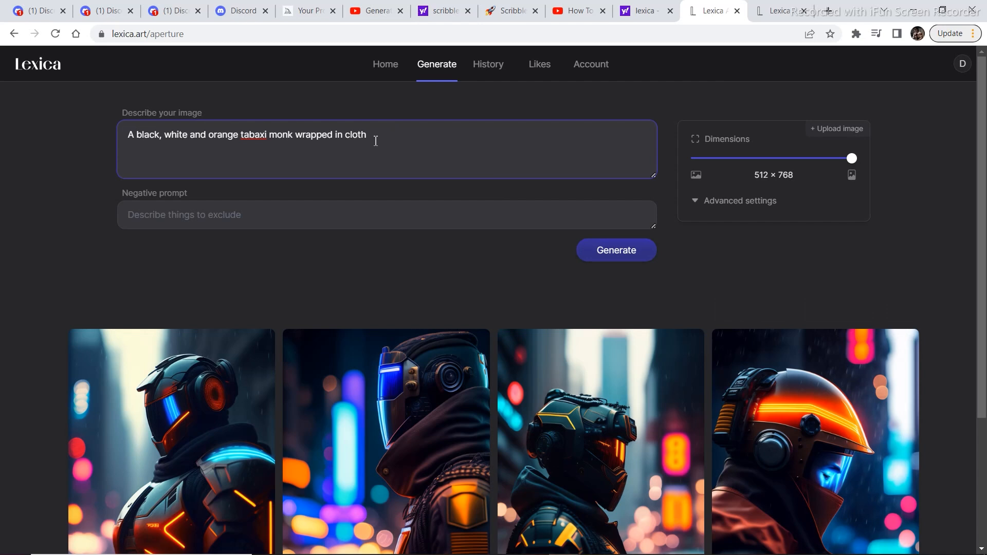
pyautogui.moveTo(441, 157)
pyautogui.write(' , photo realistic')
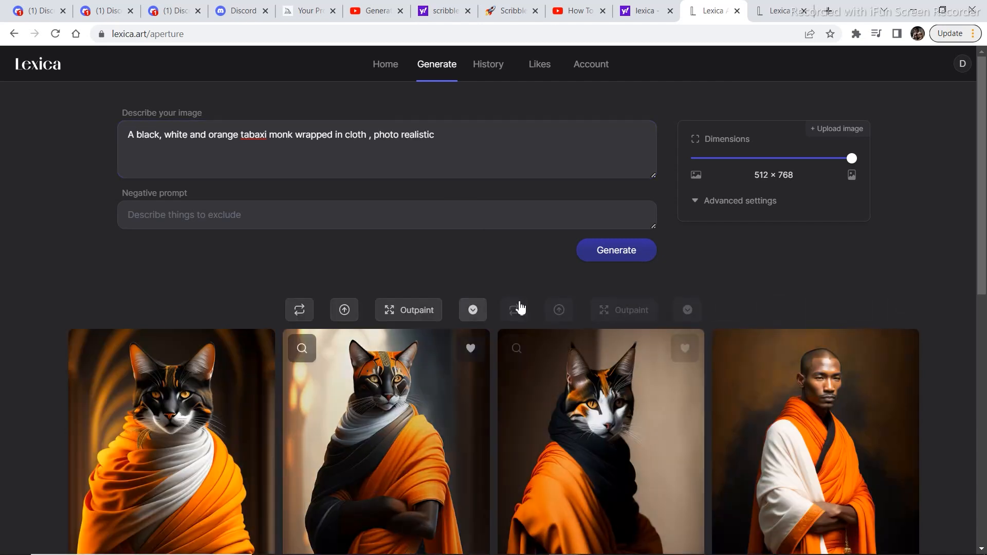
pyautogui.scroll(-3)
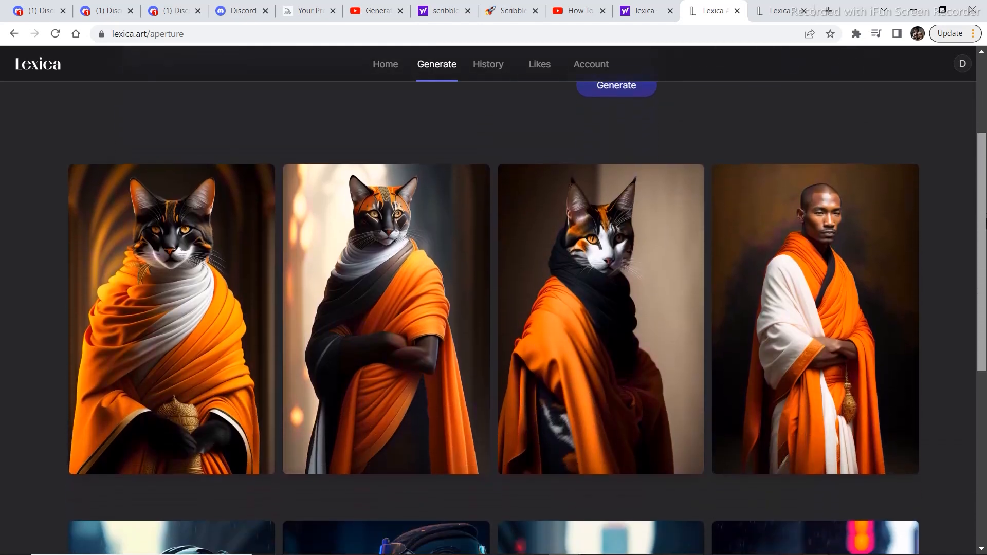
pyautogui.scroll(-3)
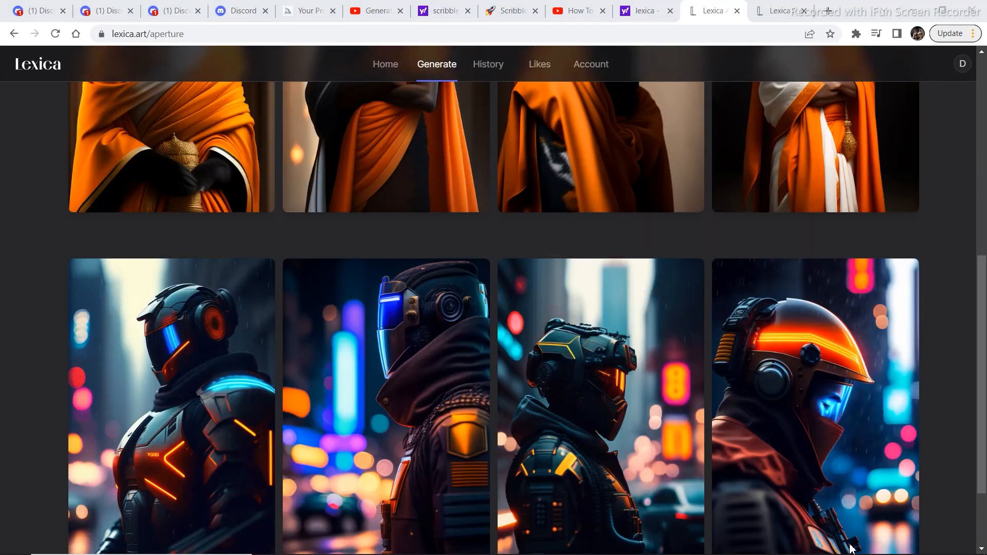
pyautogui.moveTo(851, 548)
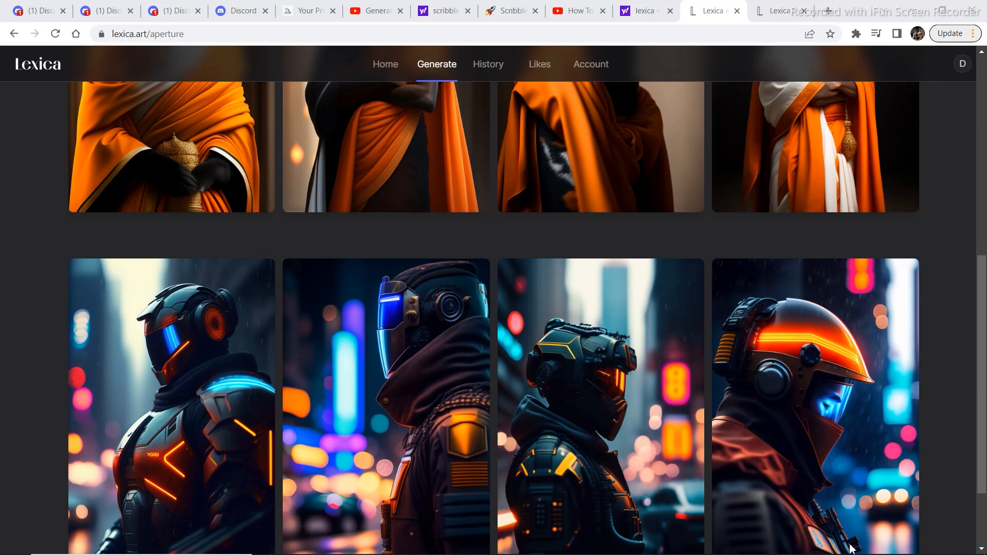
pyautogui.moveTo(852, 548)
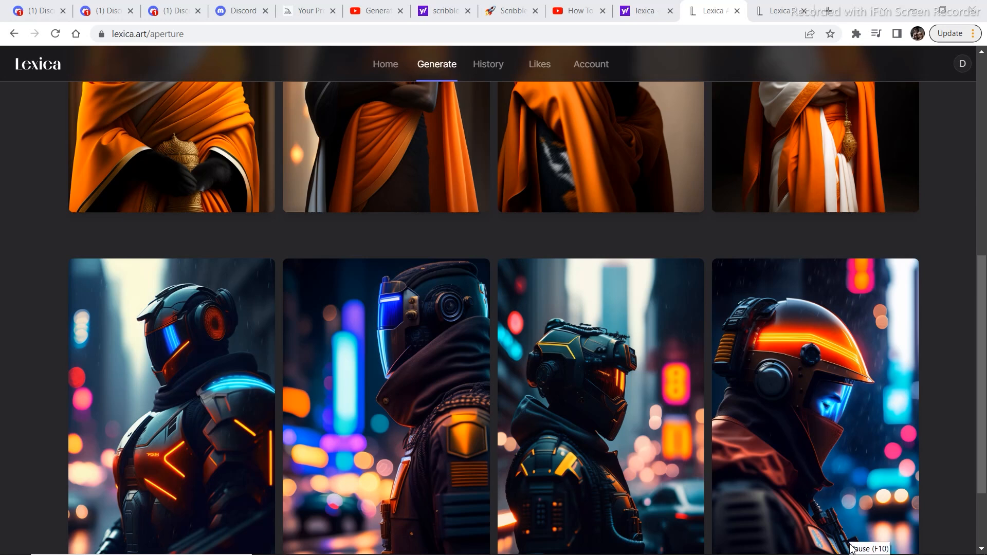
pyautogui.scroll(3)
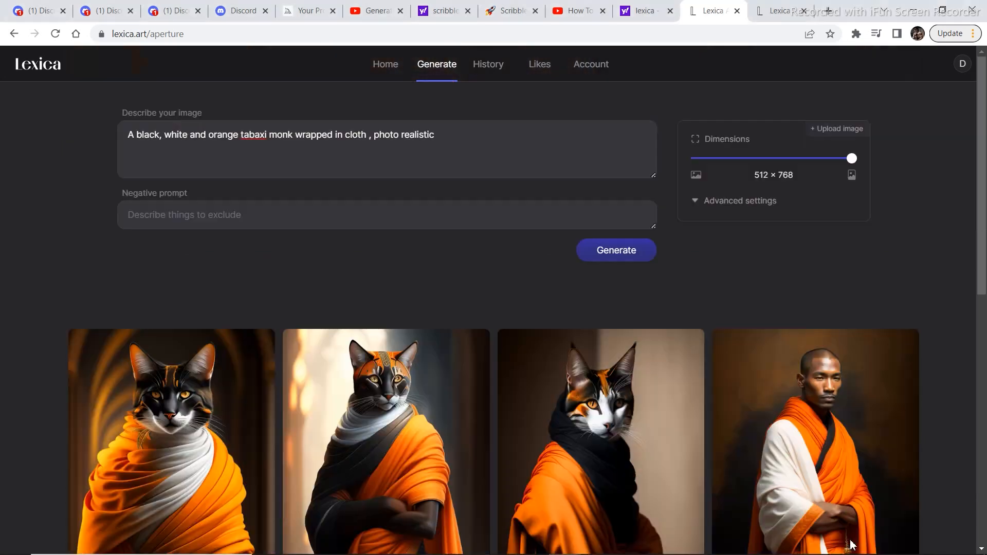